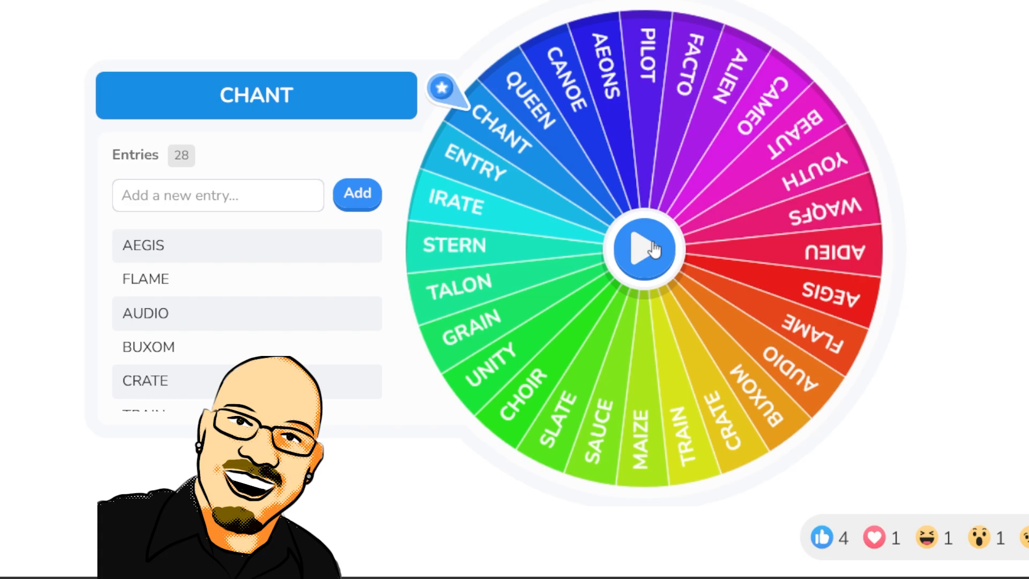
# Step: Spin the Wheel of Names repeatedly until it lands on FACTO as the opening word
pyautogui.click(645, 248)
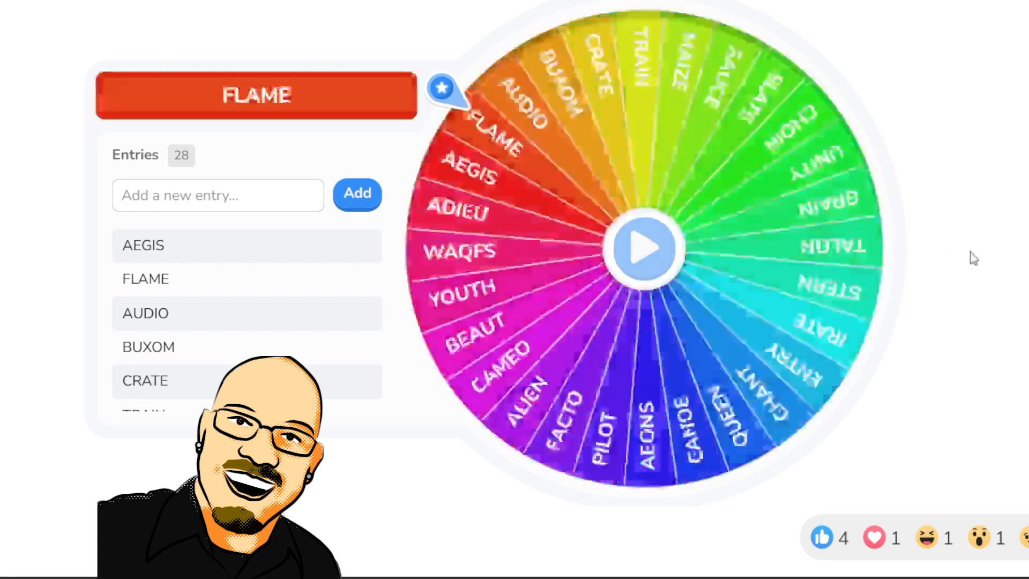
pyautogui.click(645, 248)
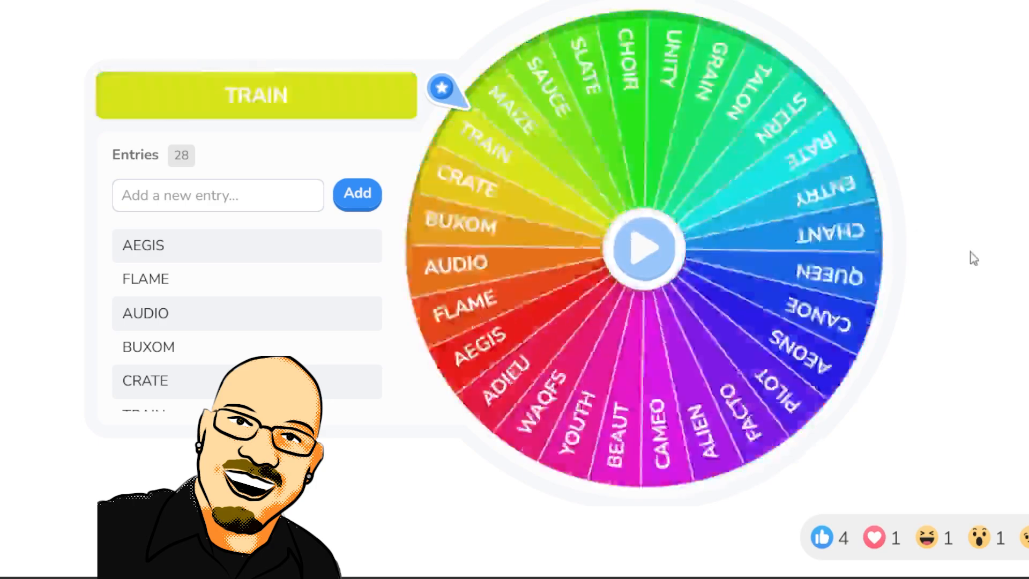
pyautogui.click(645, 248)
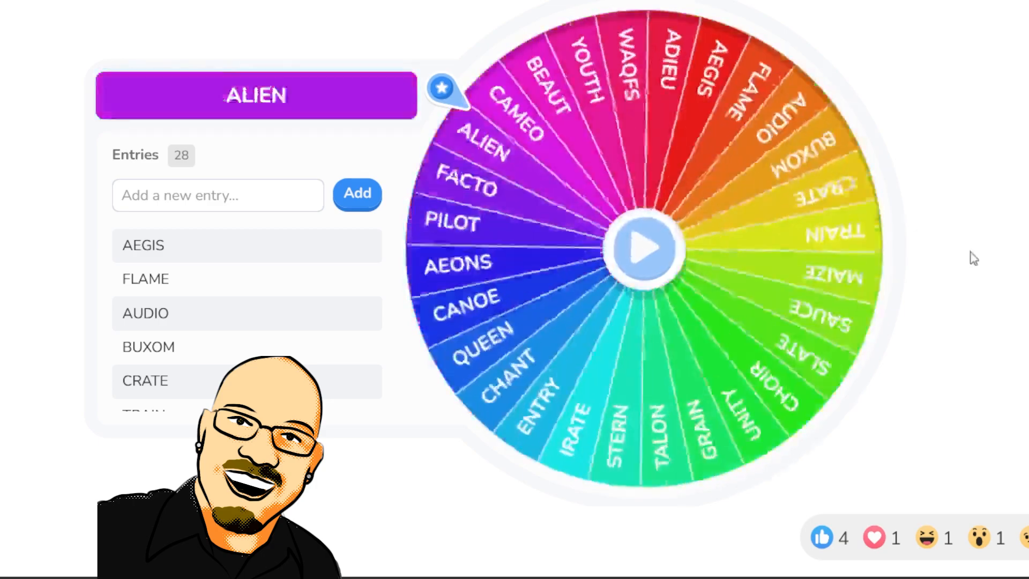
pyautogui.click(644, 248)
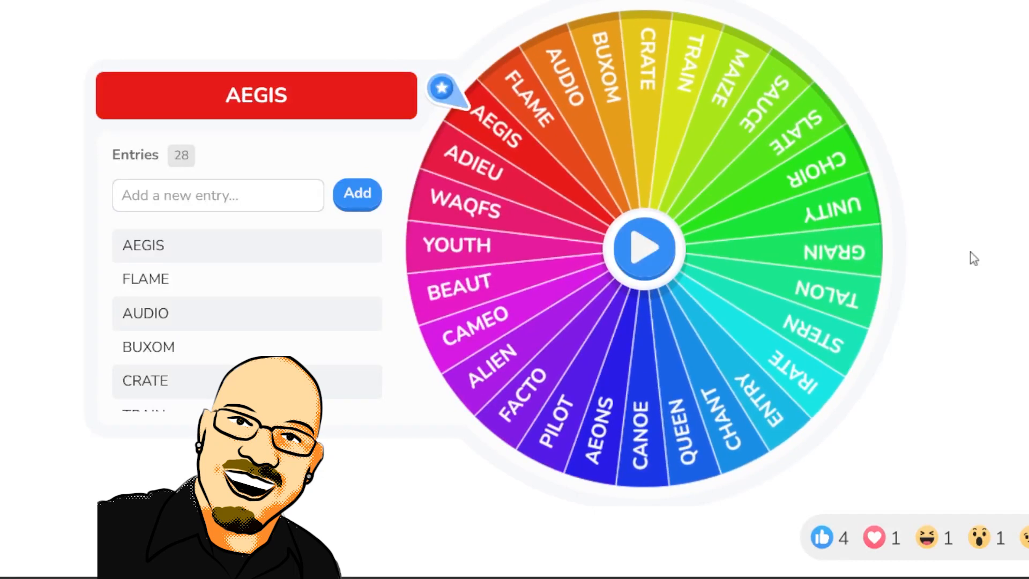
pyautogui.click(644, 247)
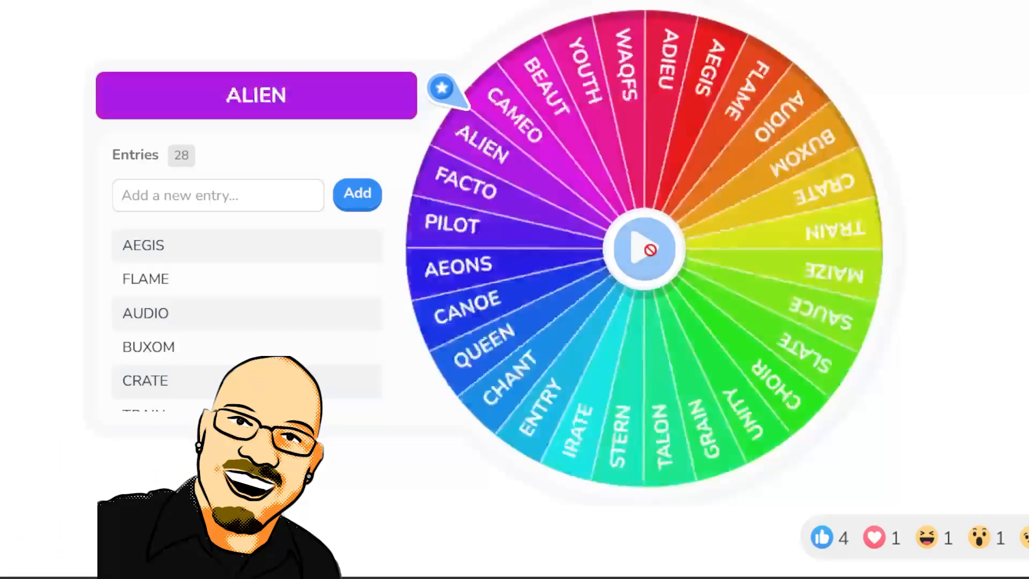
pyautogui.click(645, 247)
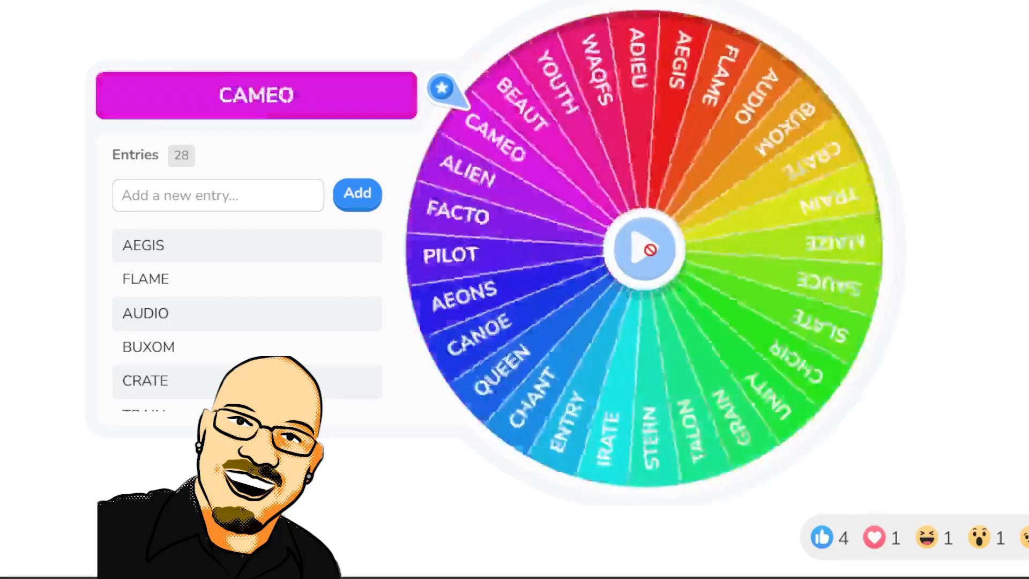
pyautogui.click(646, 248)
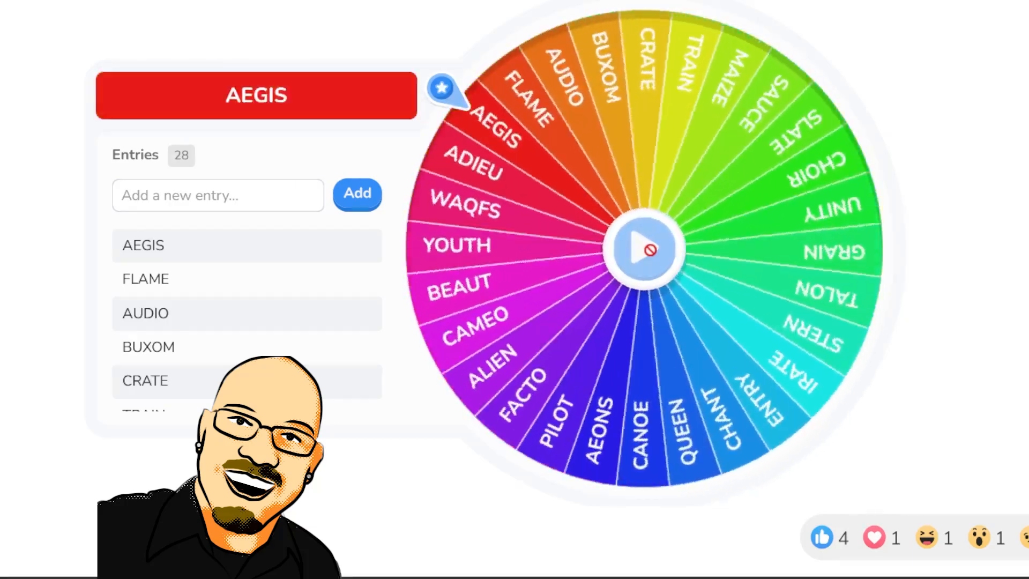
pyautogui.click(646, 247)
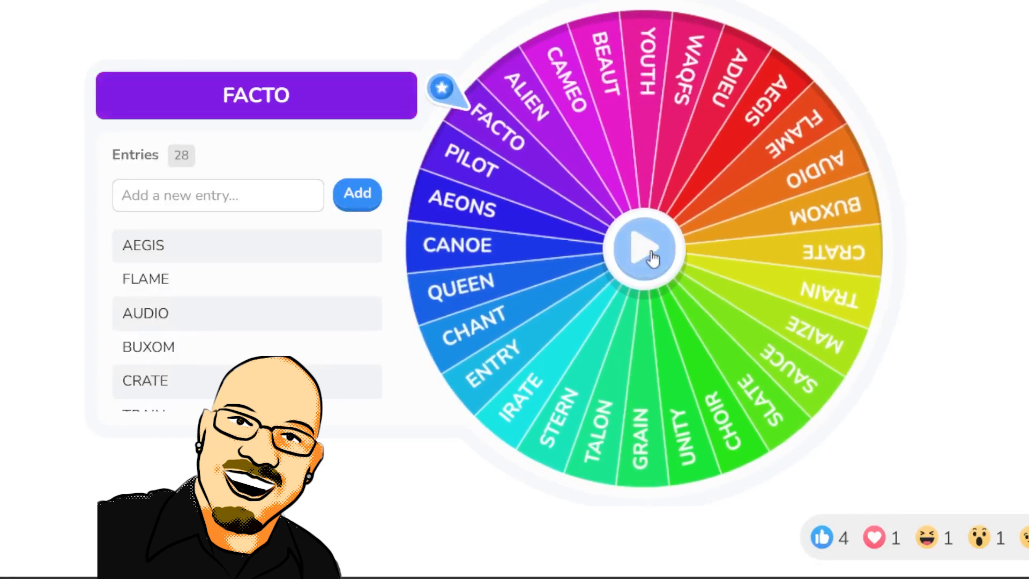
pyautogui.click(645, 247)
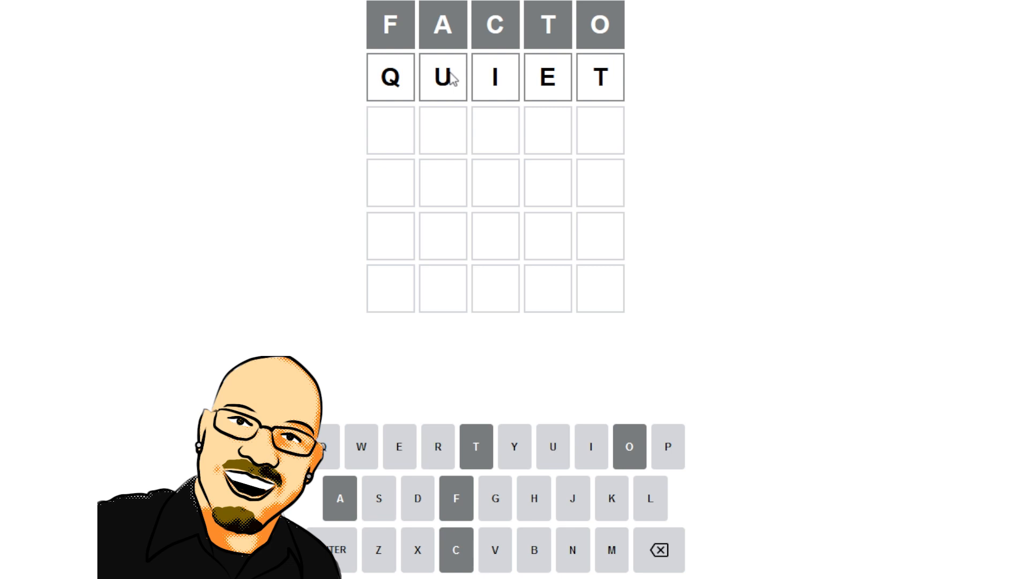
# Step: Erase the tentative QUIET guess from the second row, leaving only FACTO on the board
pyautogui.press('Backspace')
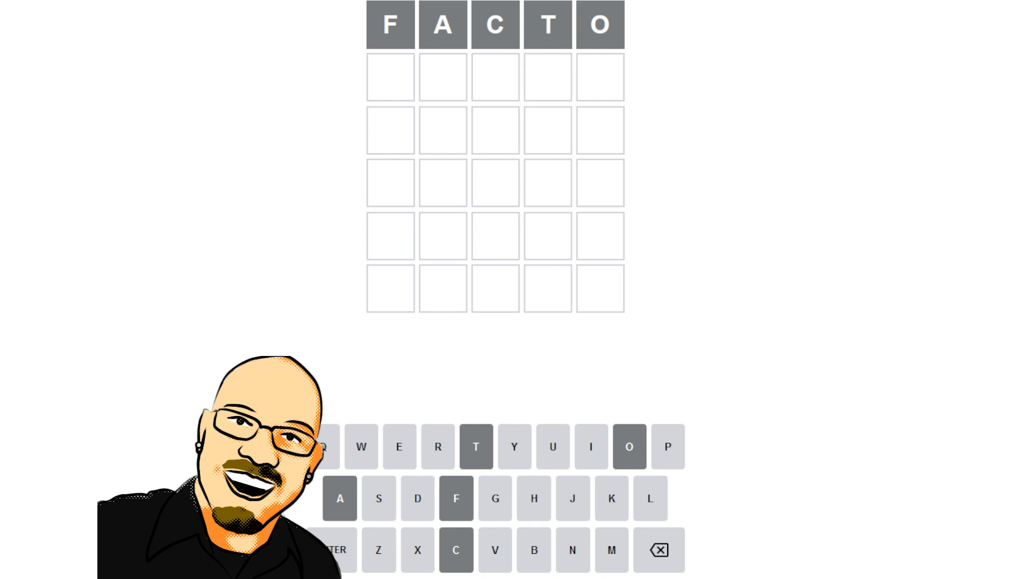
pyautogui.moveTo(852, 191)
pyautogui.write('SXIE')
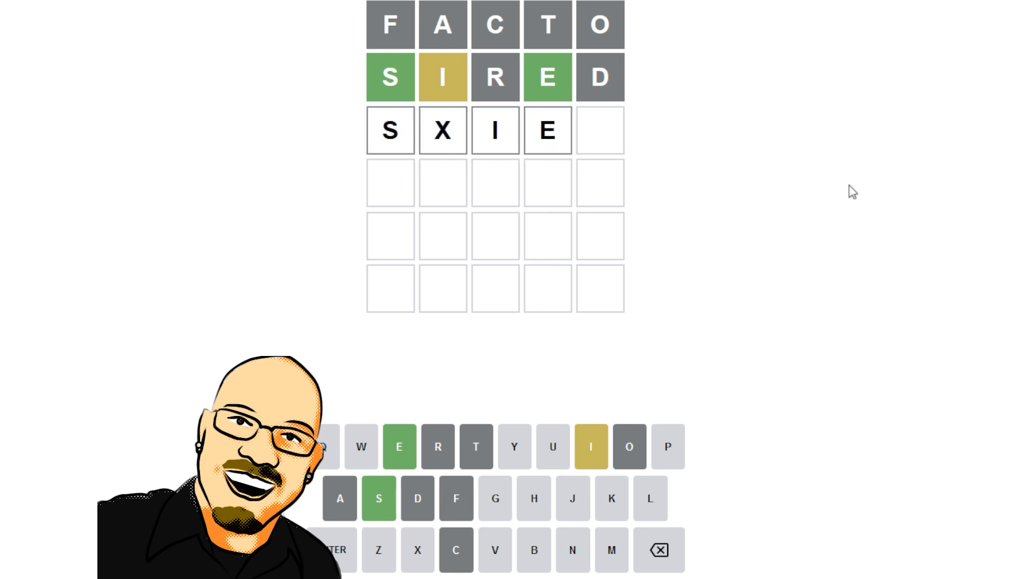
# Step: Enter a letter while working toward the solving guess SPIEL
pyautogui.write('X')
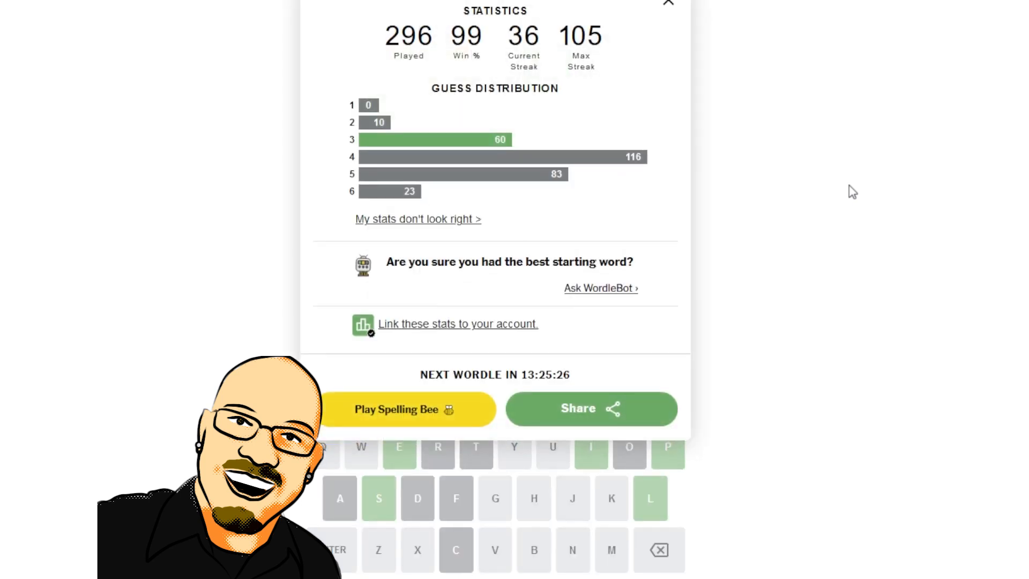
pyautogui.moveTo(669, 10)
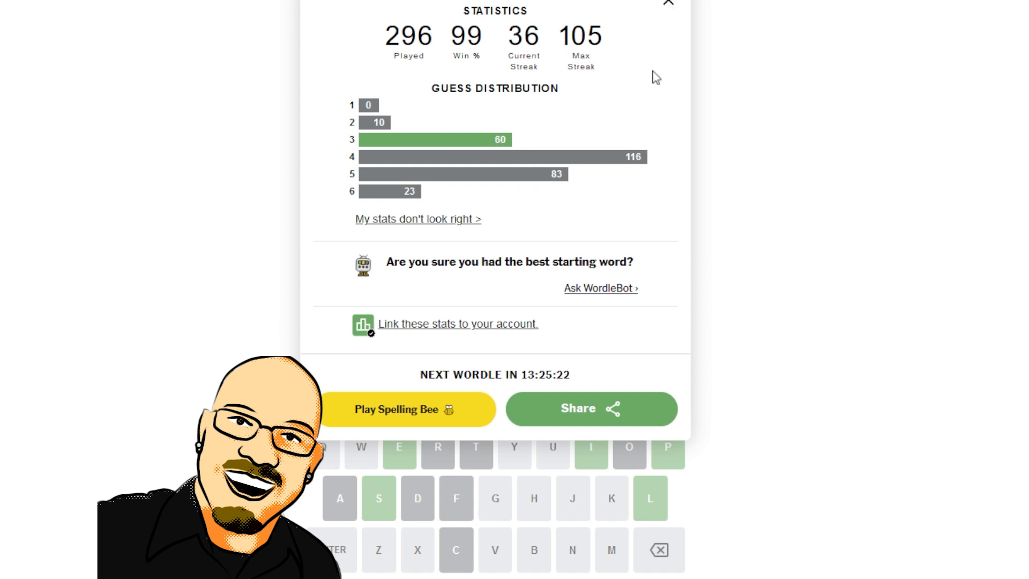
# Step: Start WordleBot's analysis of Wordle No. 490, showing skill 99, luck 52, solved in 3
pyautogui.click(669, 4)
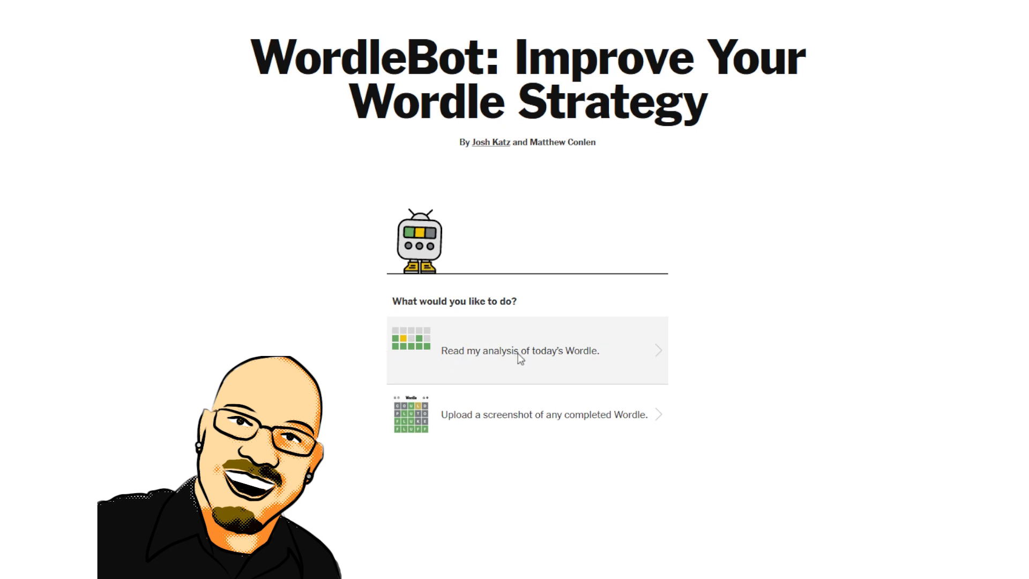
pyautogui.click(518, 349)
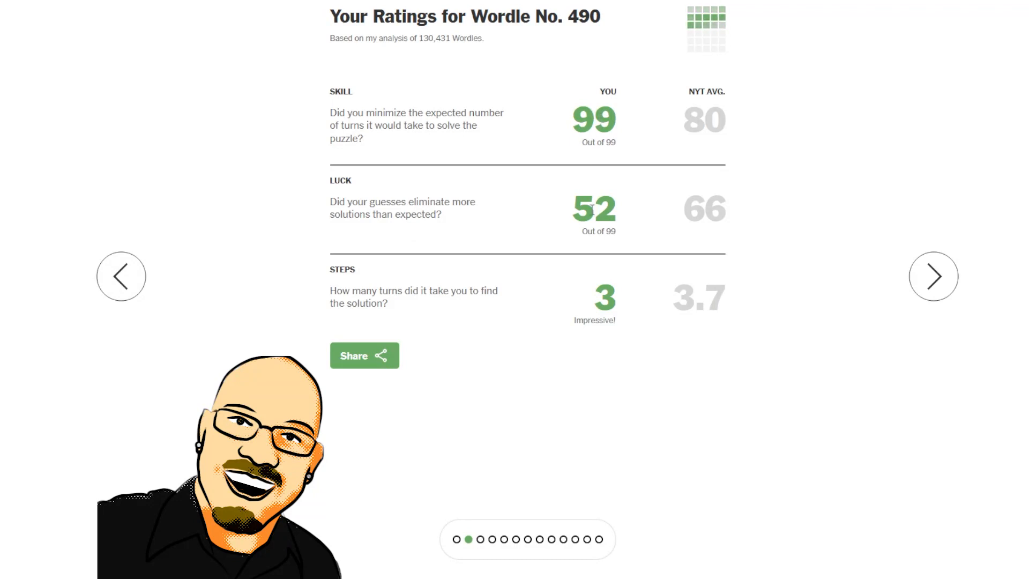
pyautogui.moveTo(822, 227)
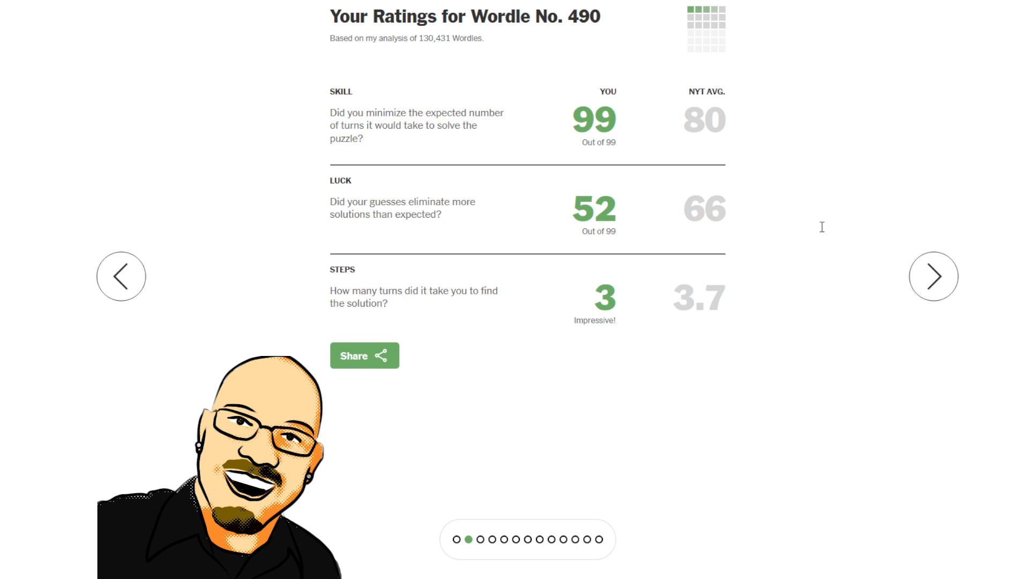
# Step: Advance through the First Guess slide to the Second Guess analysis rating SIRED 98 with four words left
pyautogui.click(931, 276)
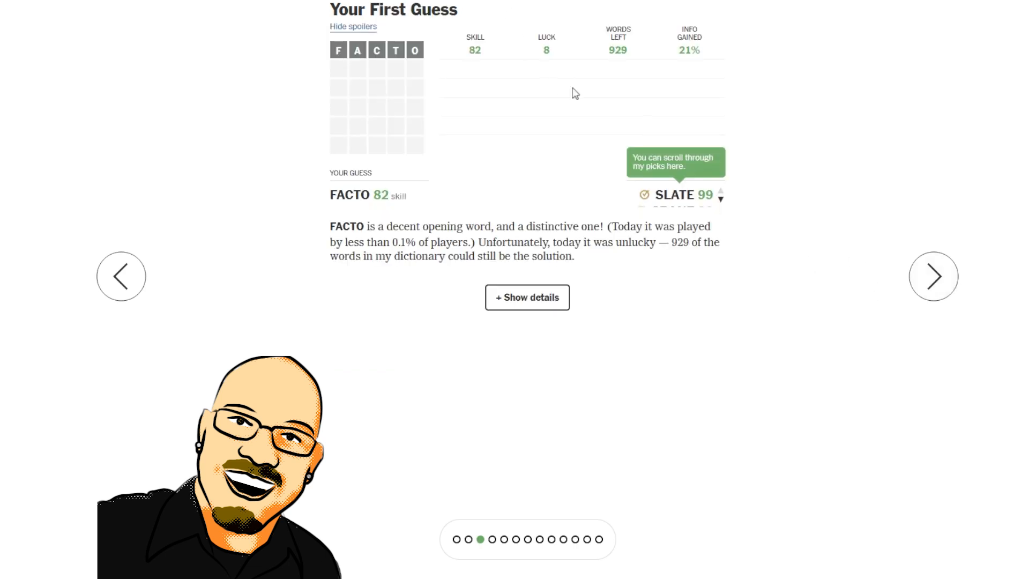
pyautogui.moveTo(548, 58)
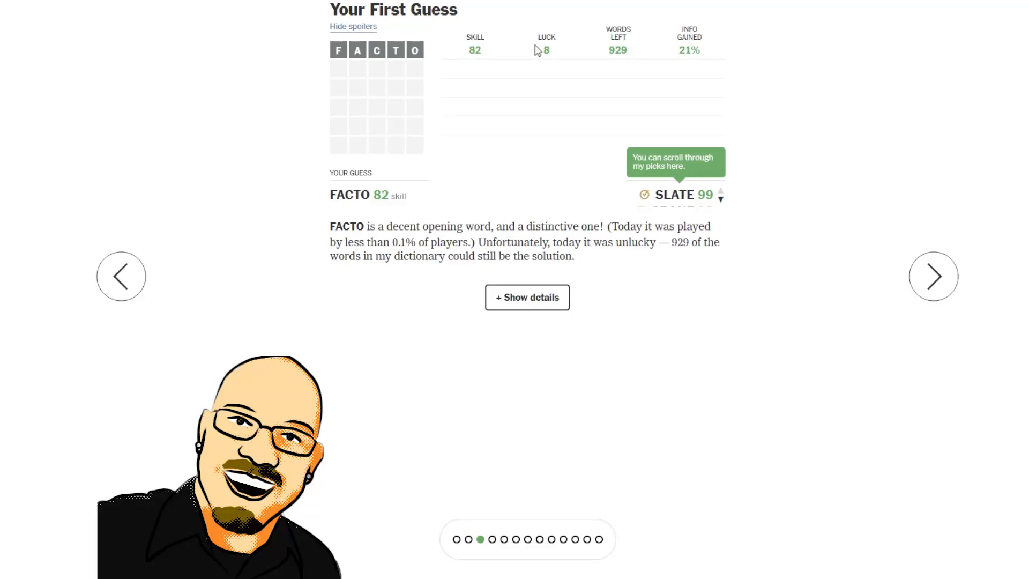
pyautogui.moveTo(629, 59)
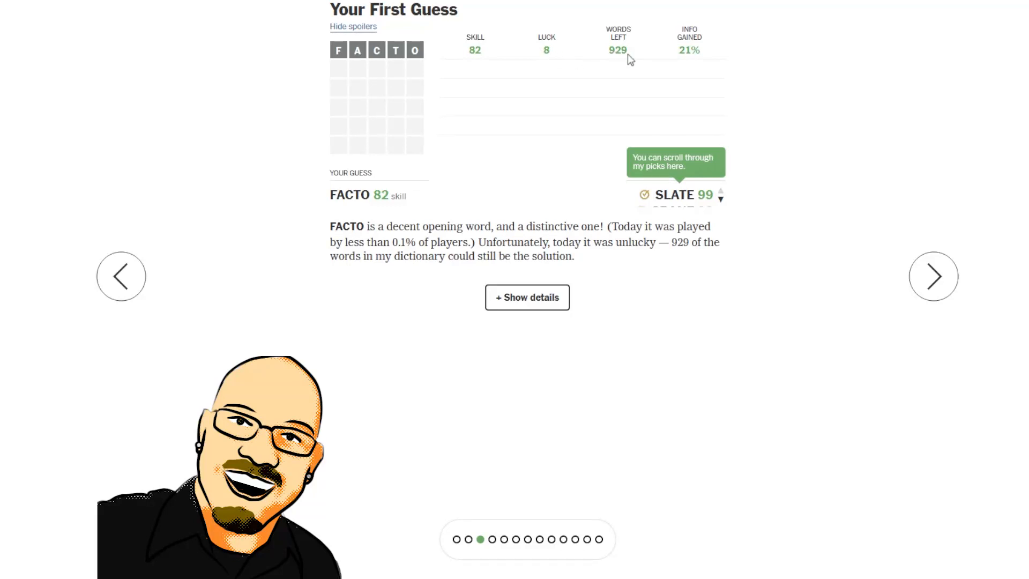
pyautogui.moveTo(400, 56)
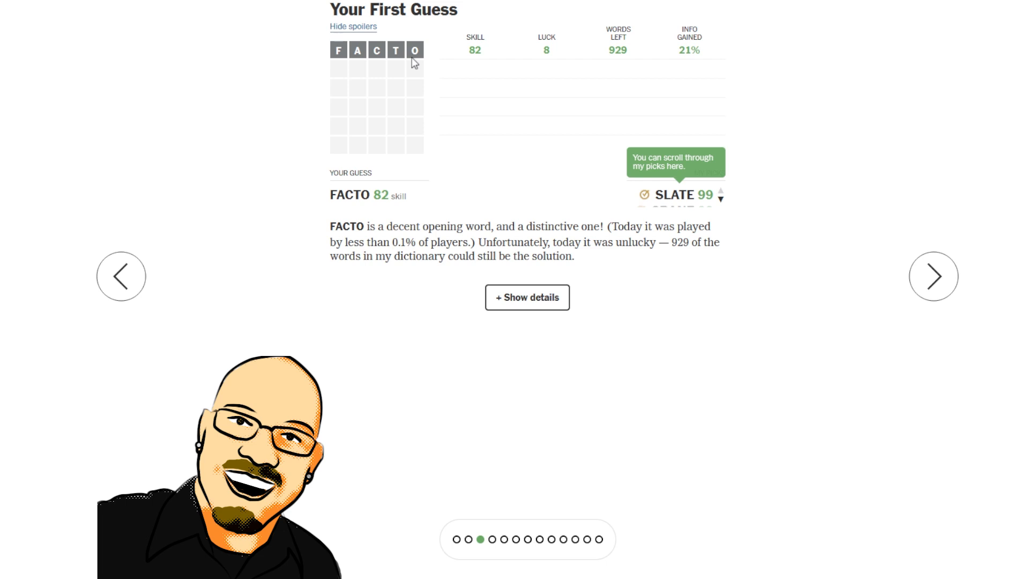
pyautogui.moveTo(356, 53)
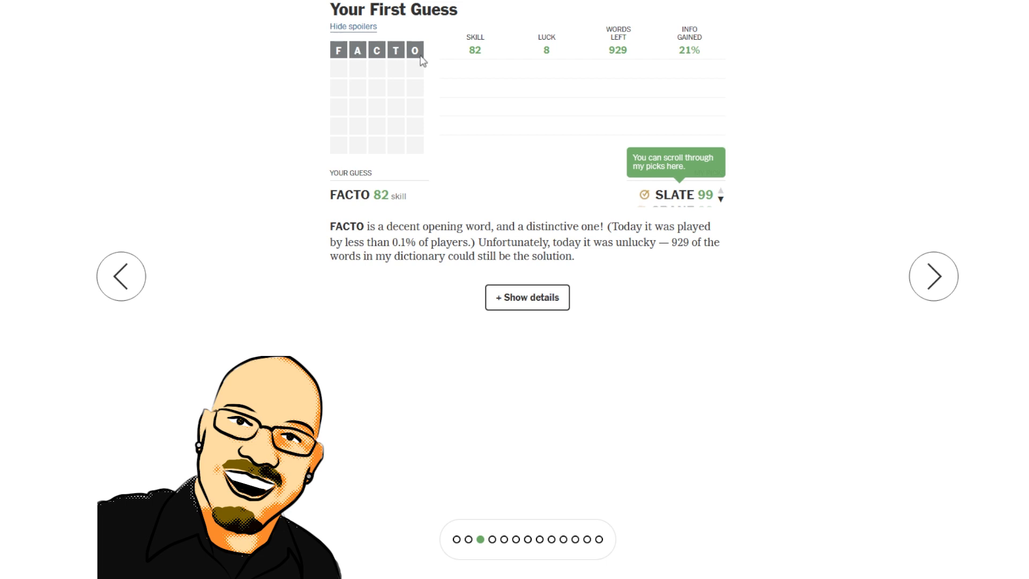
pyautogui.moveTo(360, 58)
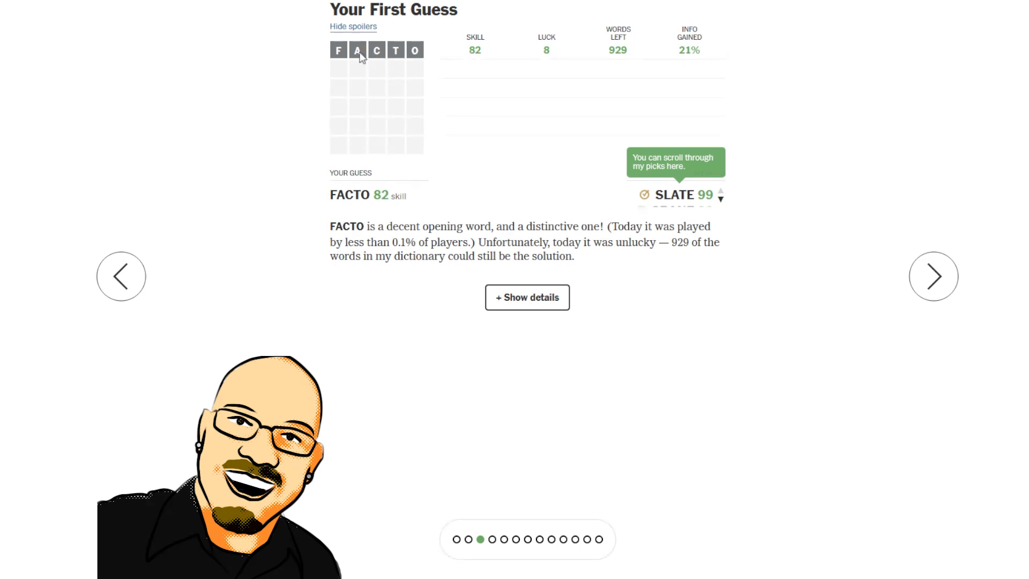
pyautogui.moveTo(615, 136)
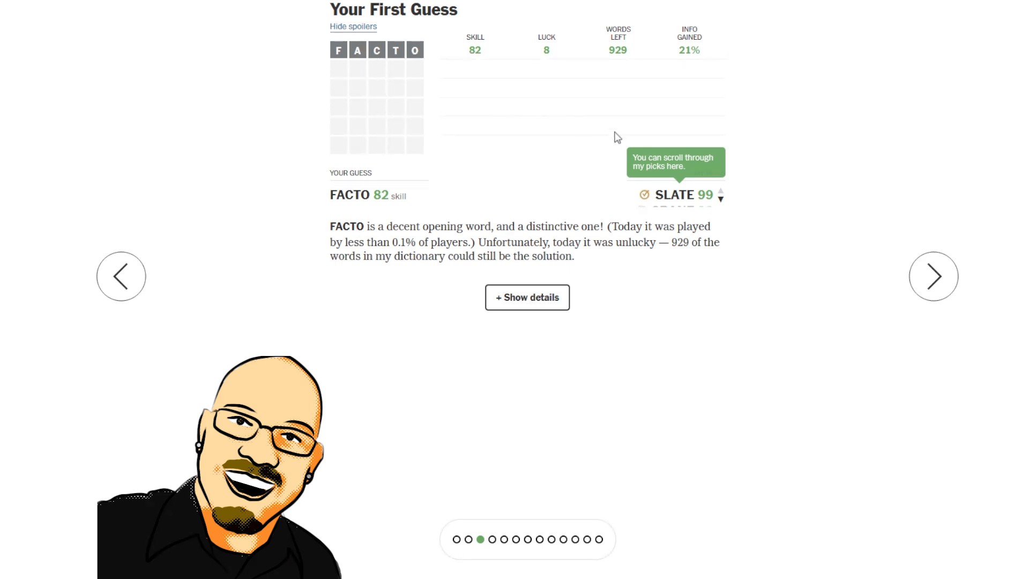
pyautogui.click(934, 276)
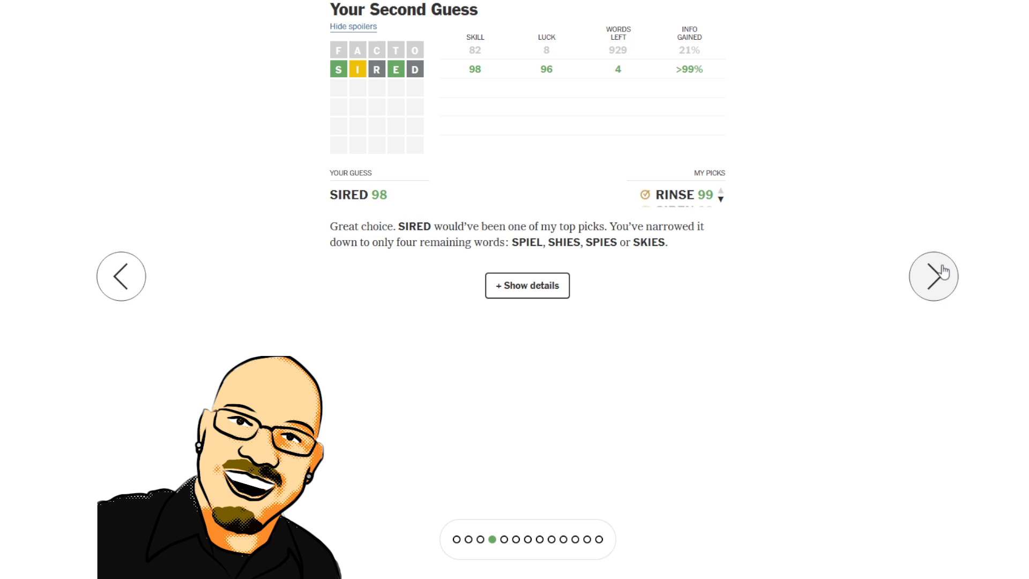
pyautogui.moveTo(610, 107)
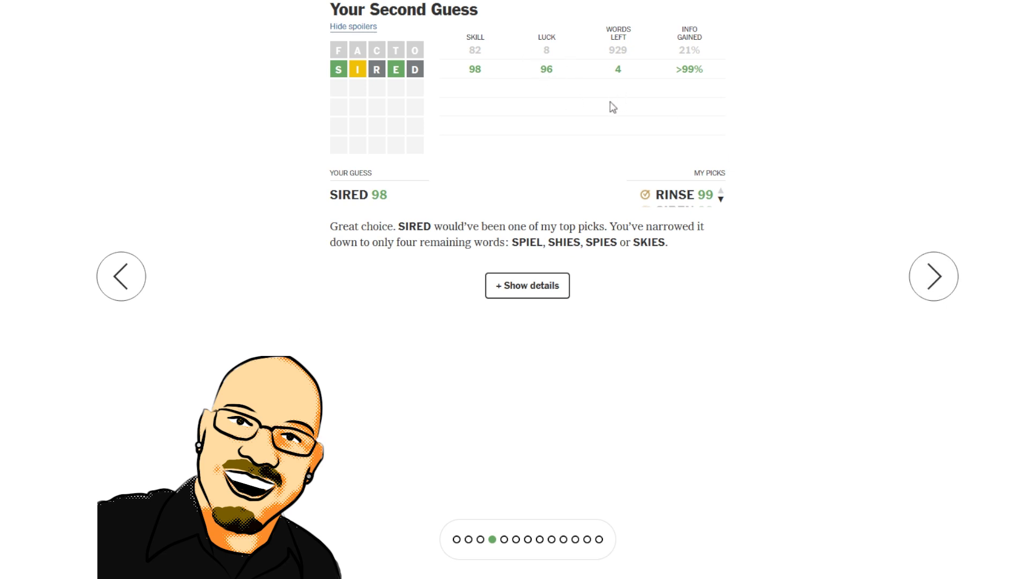
pyautogui.moveTo(621, 79)
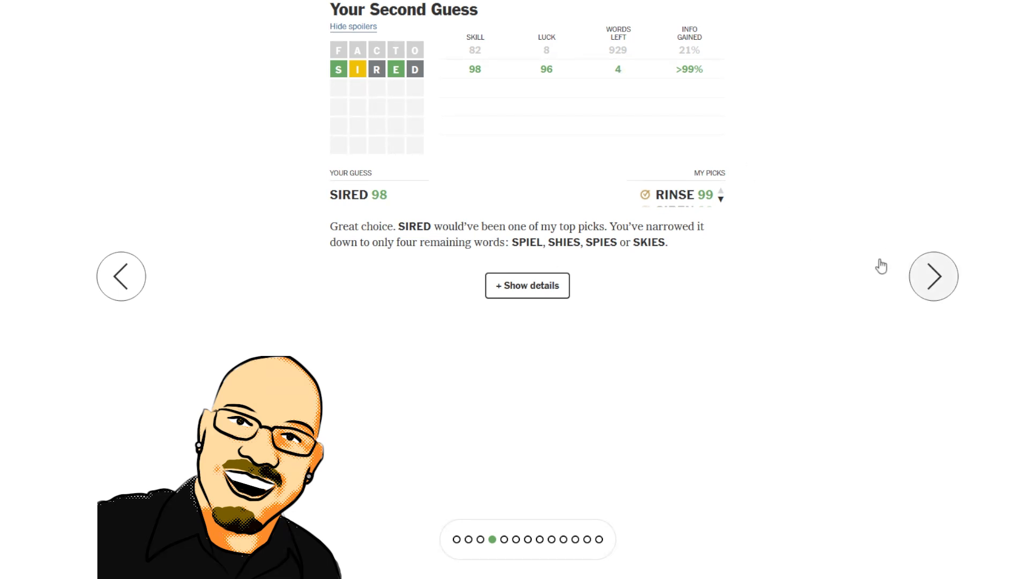
pyautogui.click(932, 276)
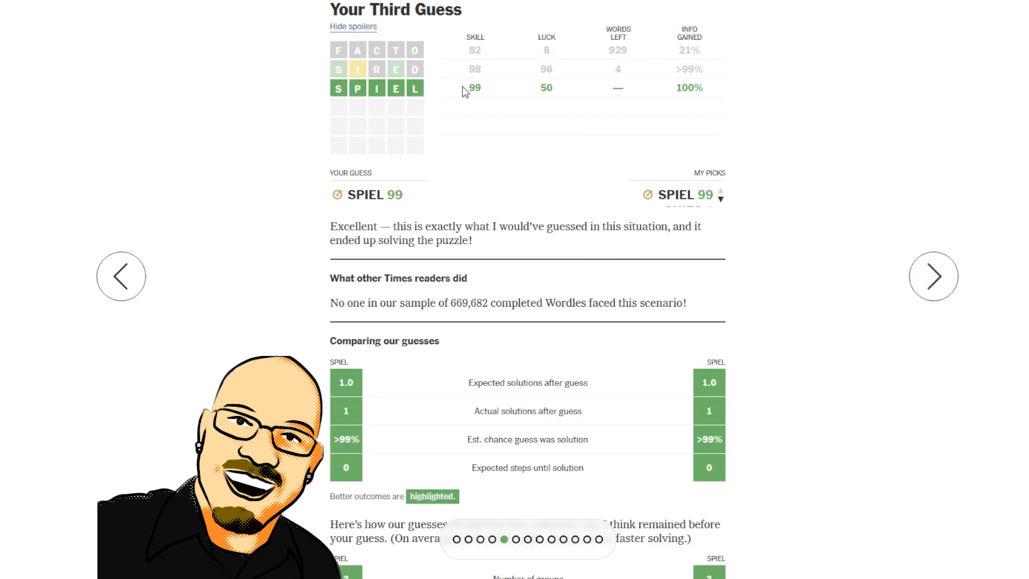
pyautogui.moveTo(550, 93)
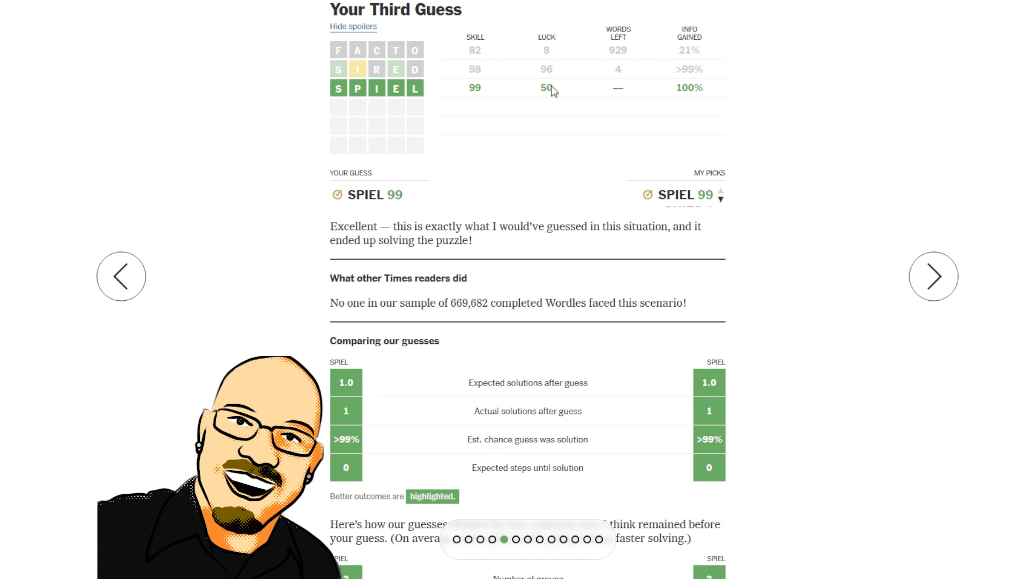
pyautogui.moveTo(603, 83)
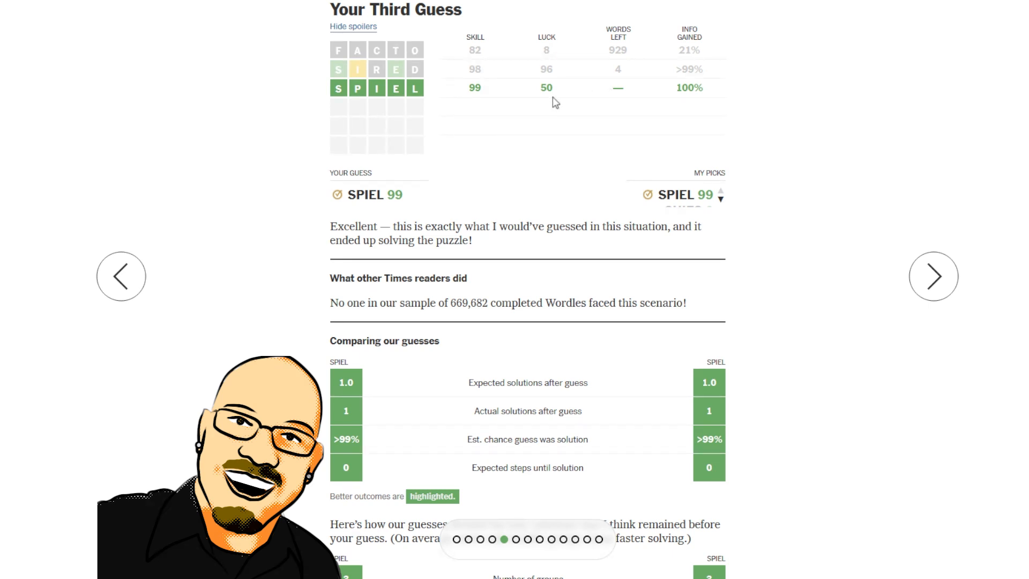
pyautogui.moveTo(513, 84)
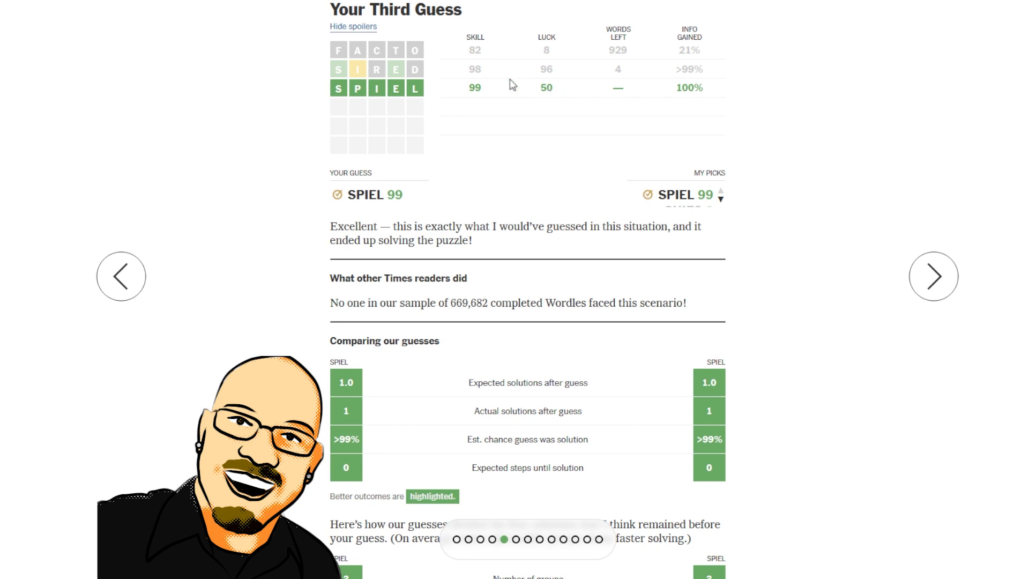
pyautogui.moveTo(477, 62)
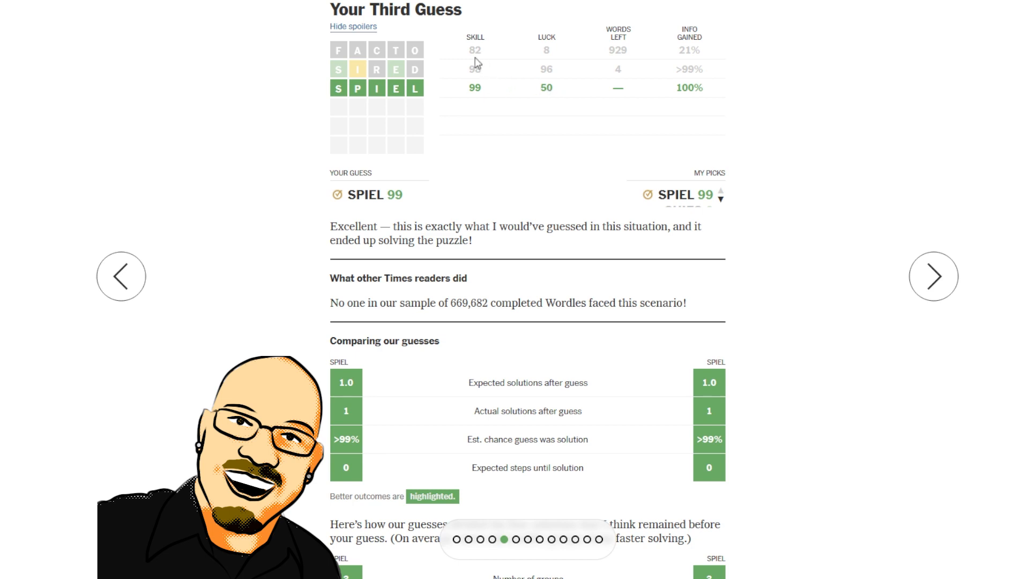
pyautogui.moveTo(483, 58)
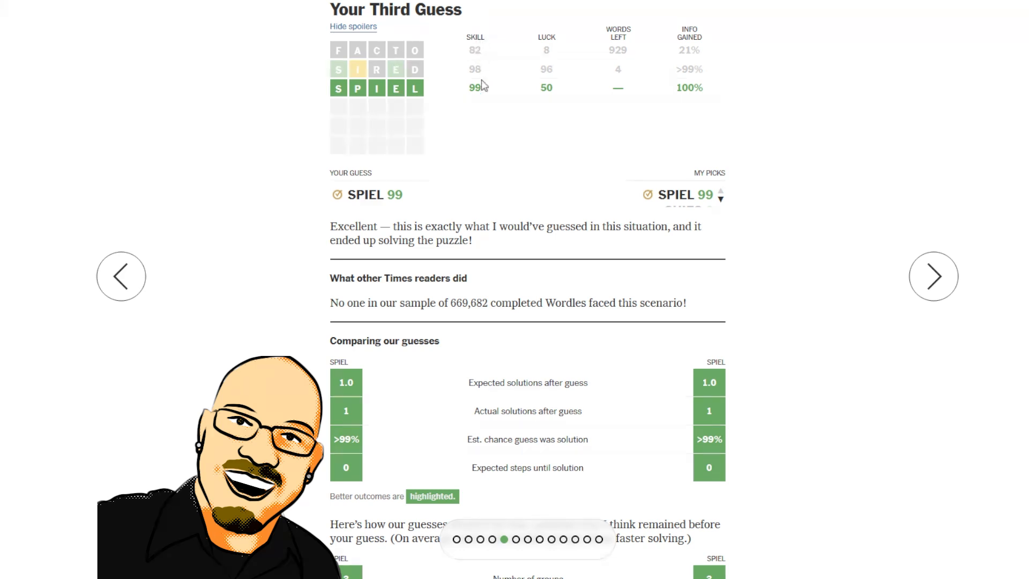
pyautogui.moveTo(525, 134)
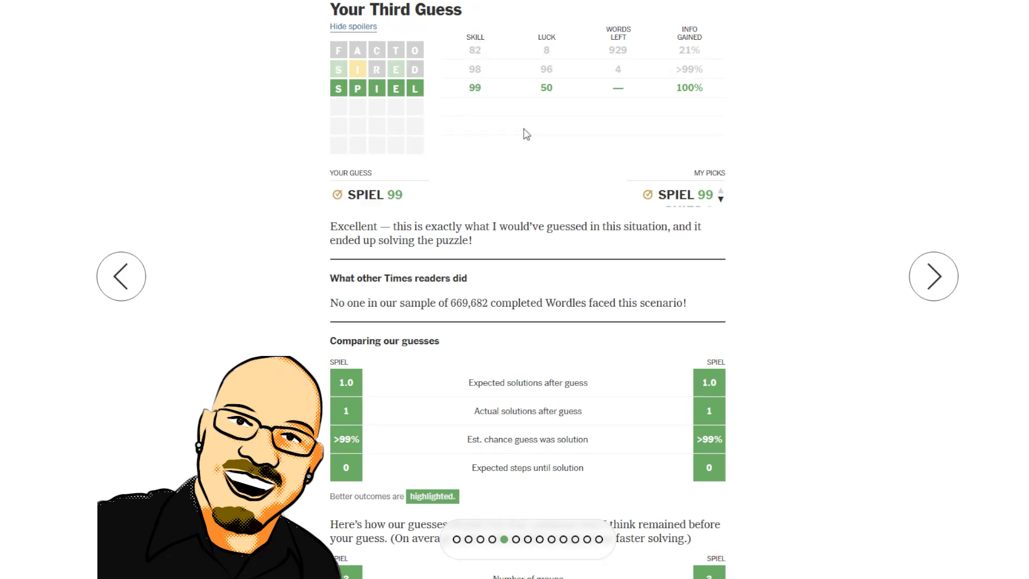
pyautogui.moveTo(790, 233)
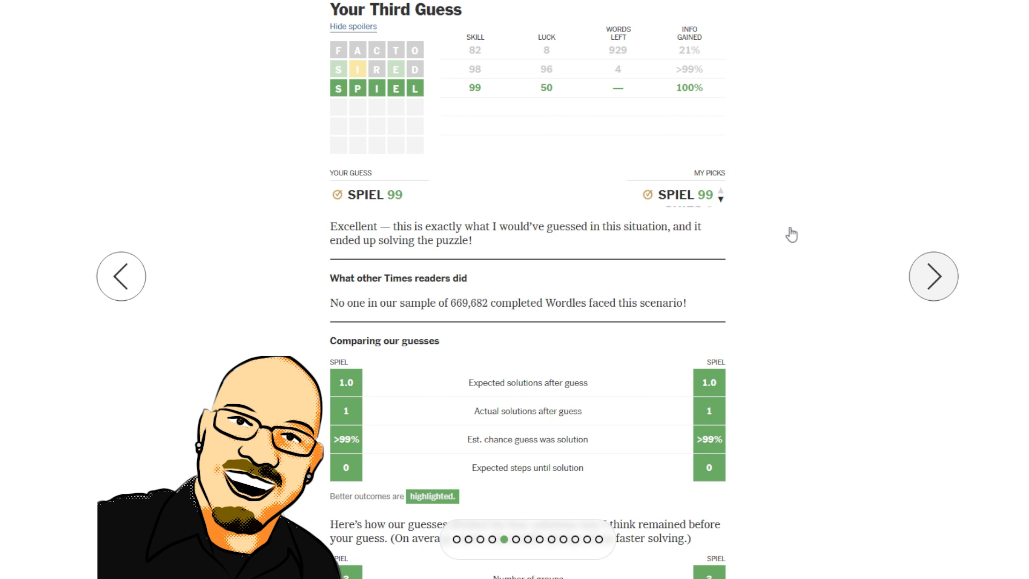
pyautogui.scroll(-3)
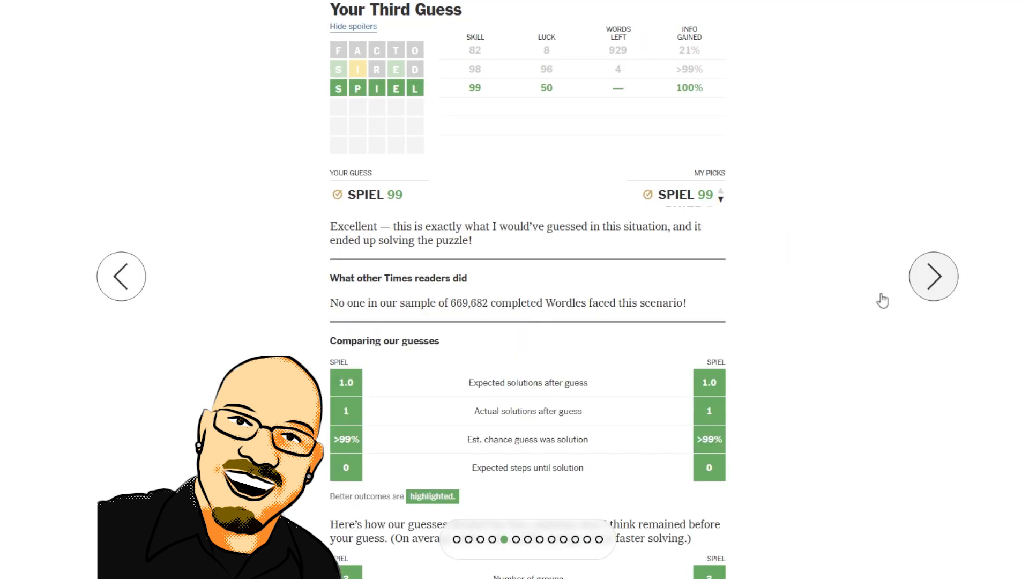
pyautogui.scroll(-3)
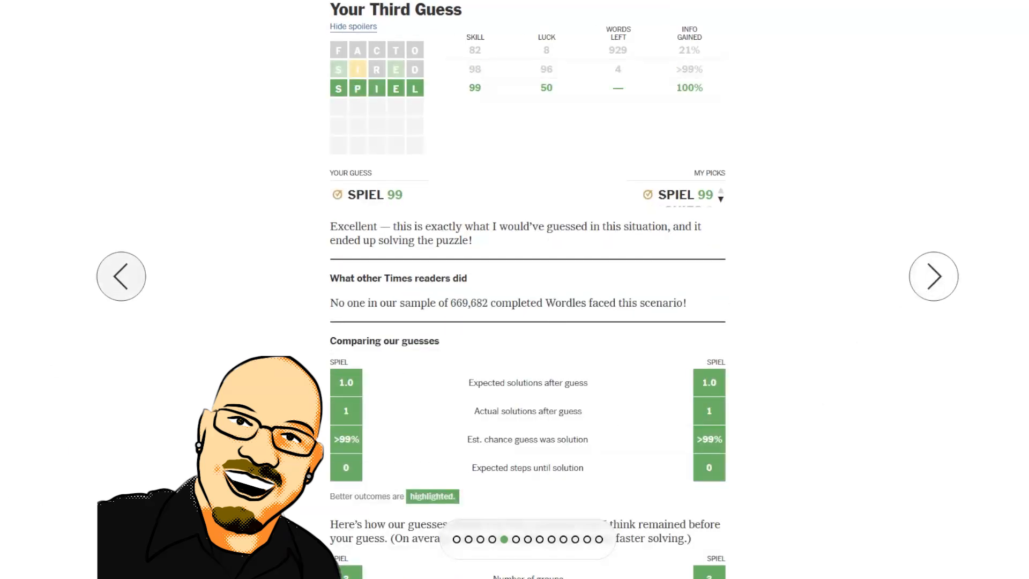
pyautogui.scroll(-3)
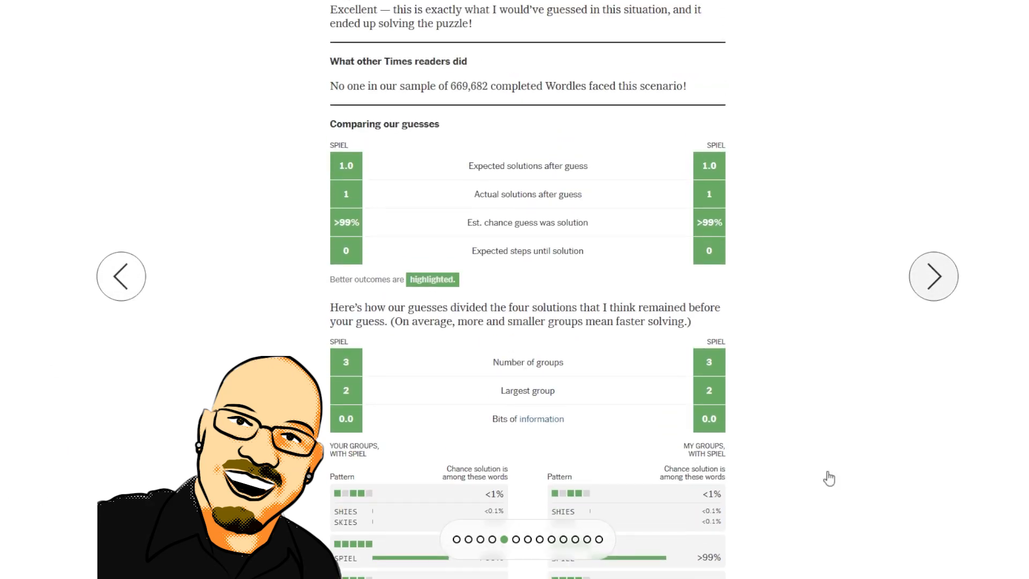
pyautogui.scroll(-3)
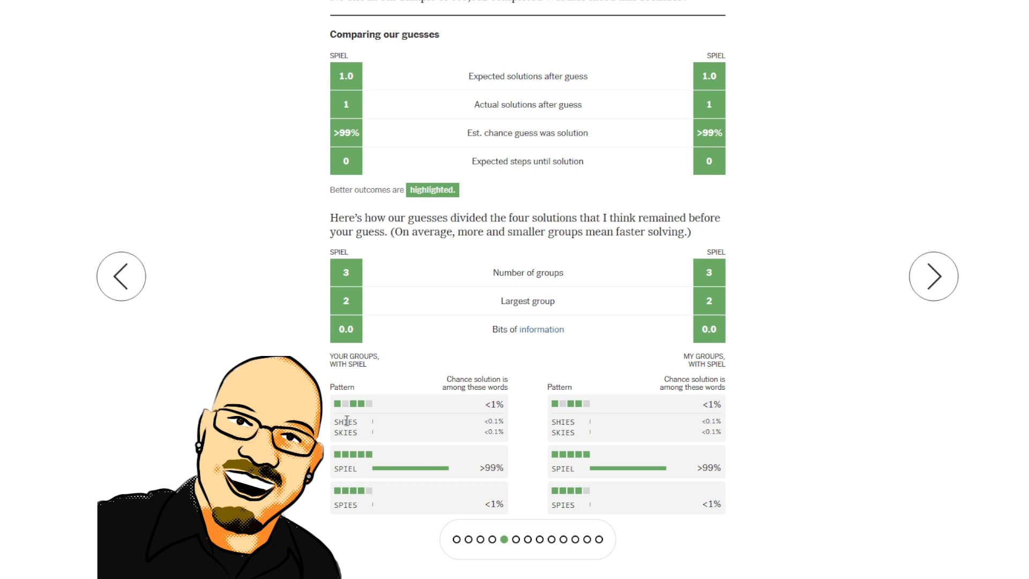
pyautogui.moveTo(362, 429)
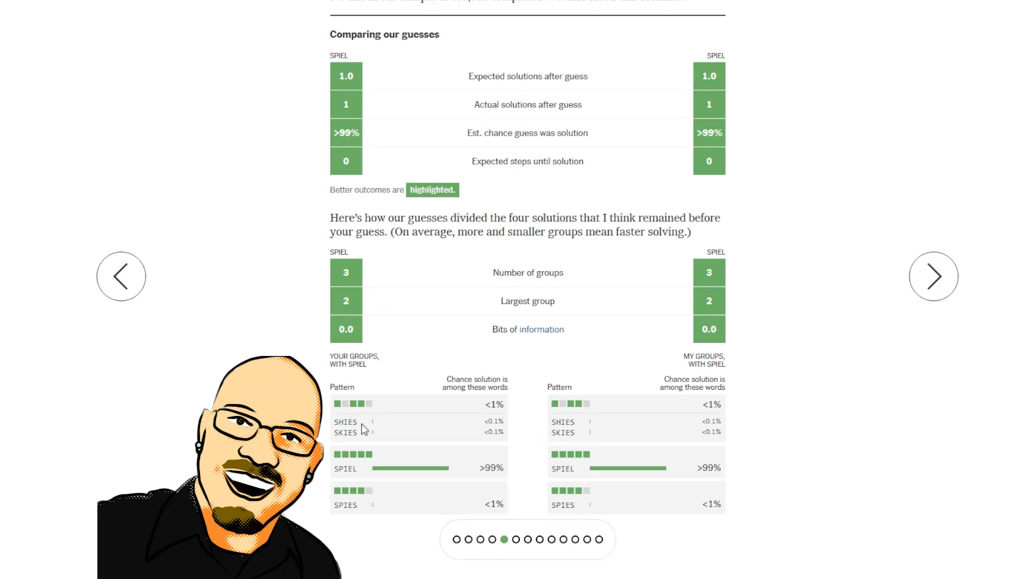
pyautogui.doubleClick(344, 421)
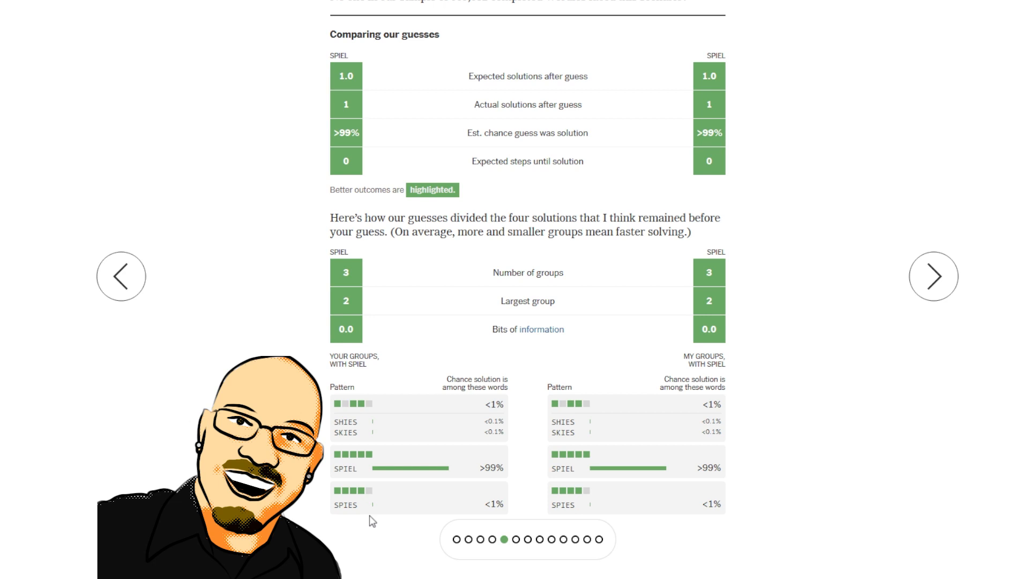
pyautogui.moveTo(364, 428)
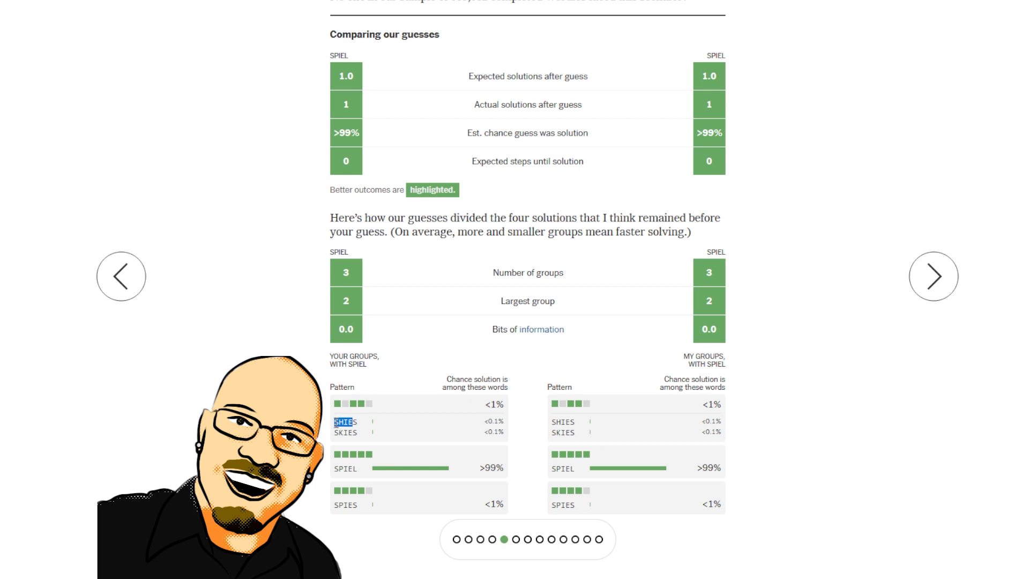
pyautogui.moveTo(398, 446)
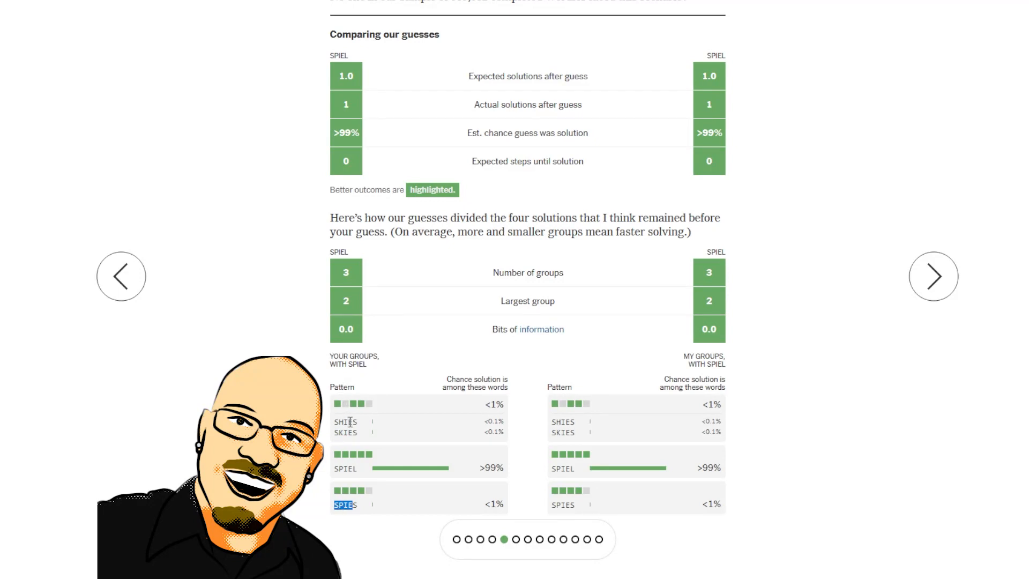
pyautogui.moveTo(355, 517)
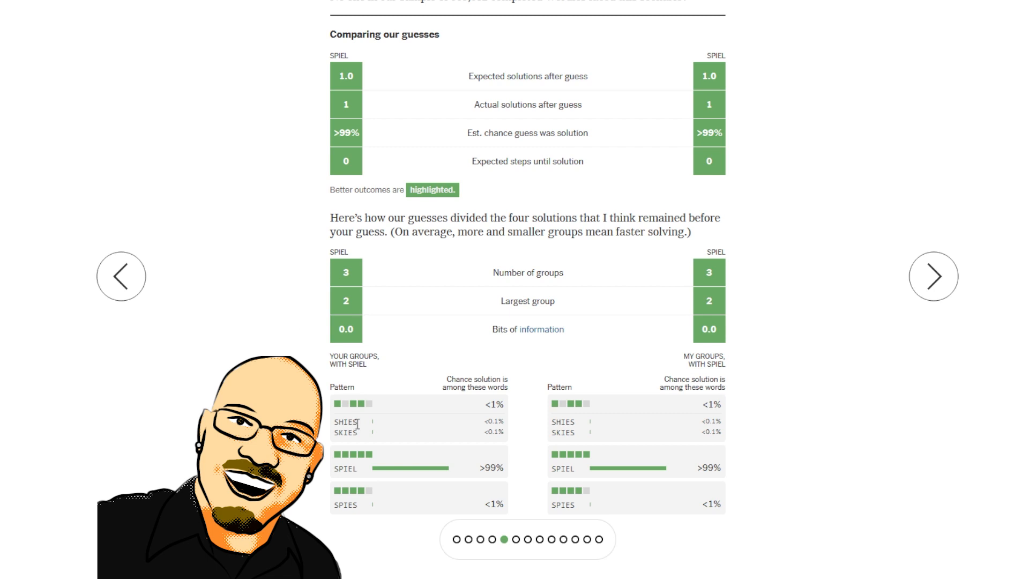
pyautogui.moveTo(348, 523)
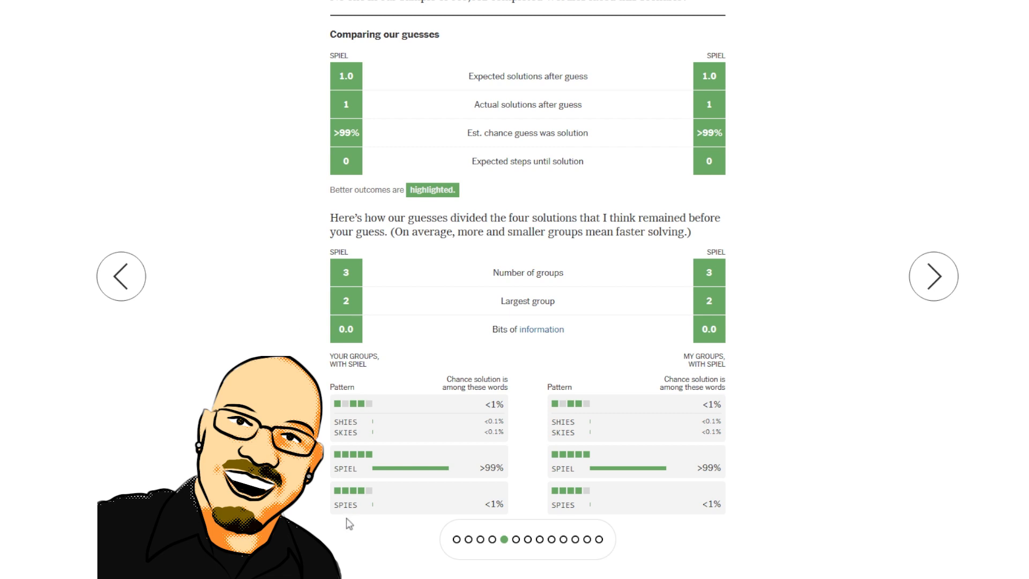
pyautogui.moveTo(358, 510)
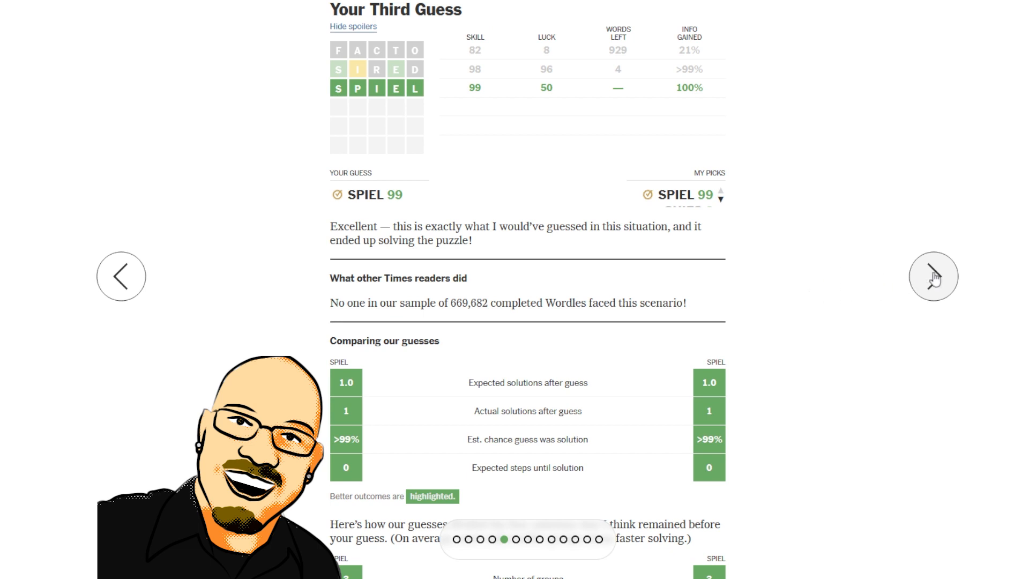
# Step: View the solutions comparison (SLATE, WHEEL, SPIEL) and return to the solved Wordle board
pyautogui.click(932, 277)
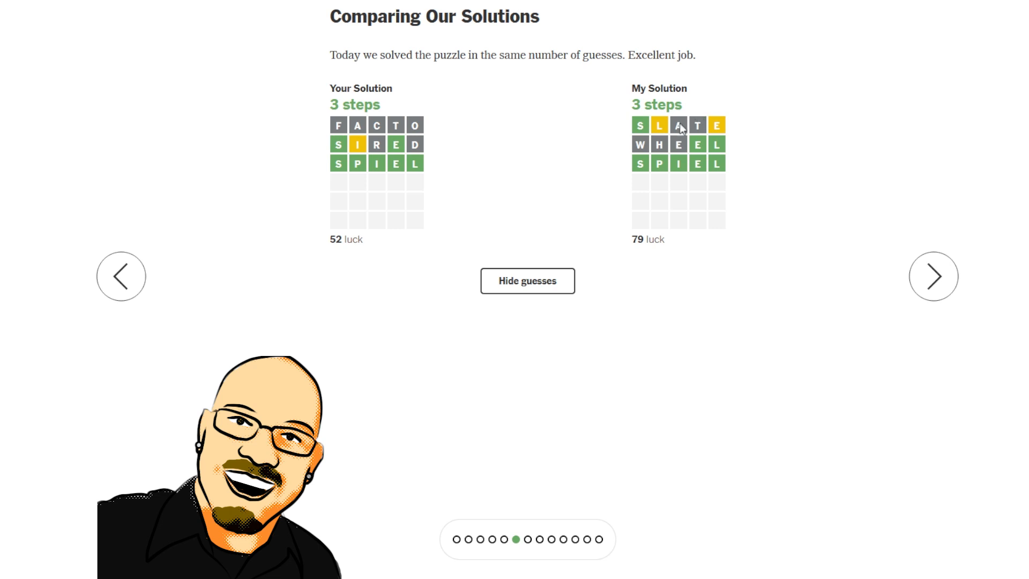
pyautogui.moveTo(703, 175)
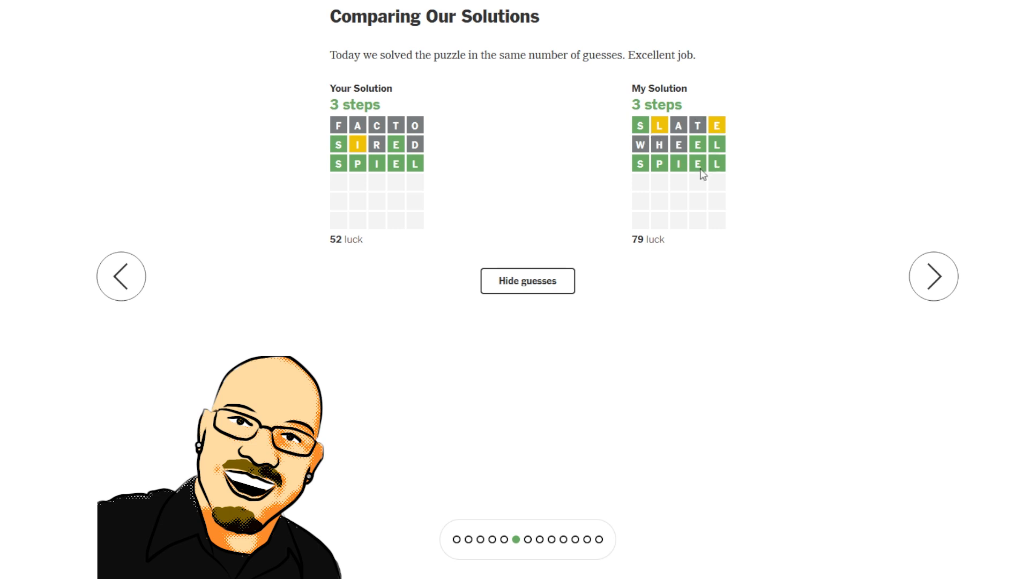
pyautogui.moveTo(699, 150)
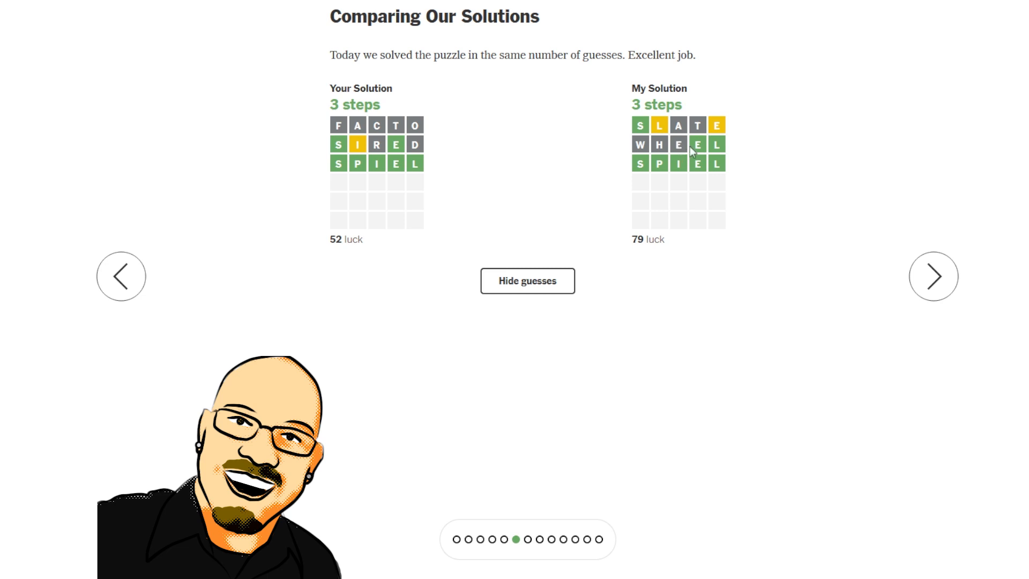
pyautogui.moveTo(643, 146)
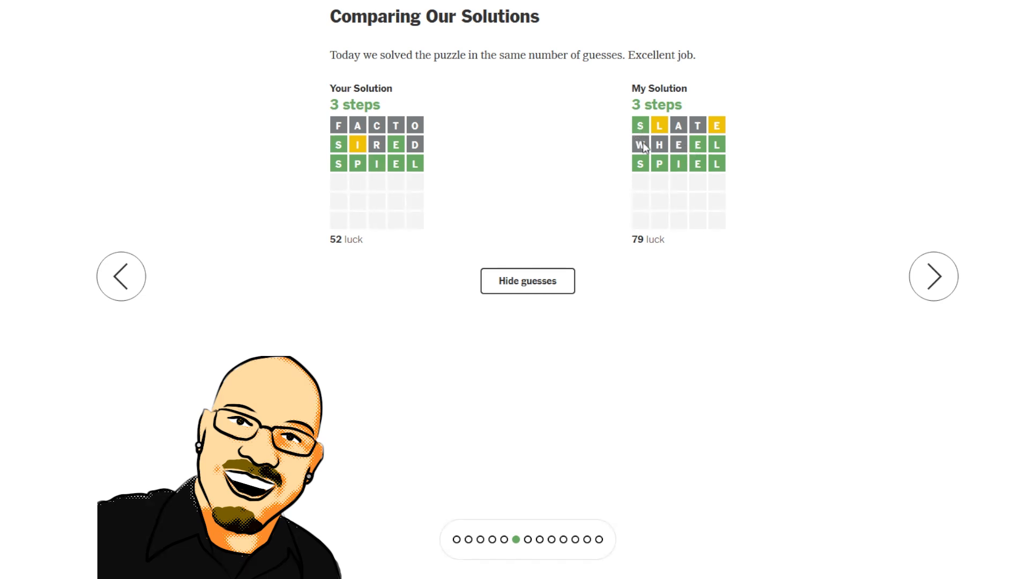
pyautogui.moveTo(642, 167)
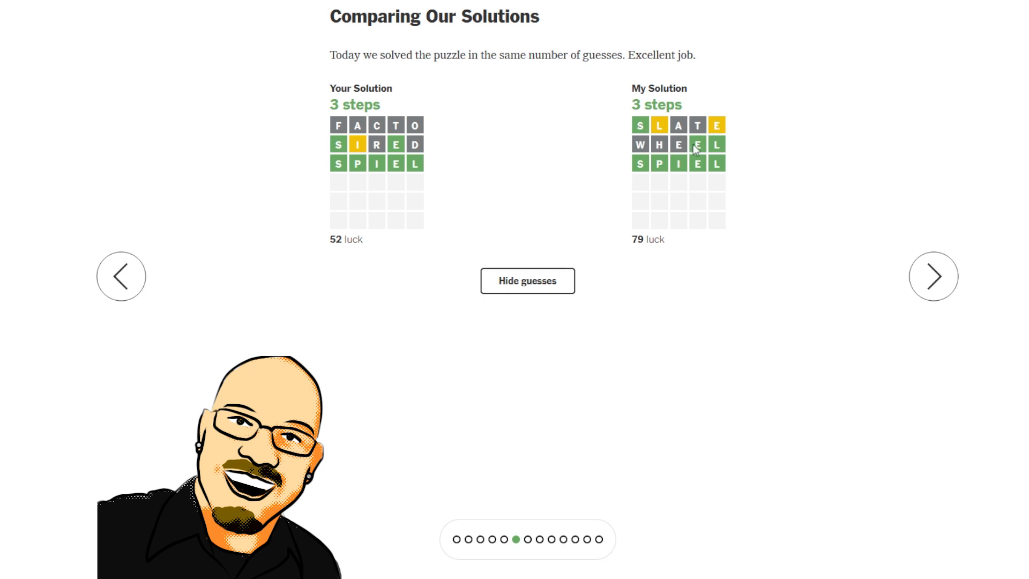
pyautogui.moveTo(684, 150)
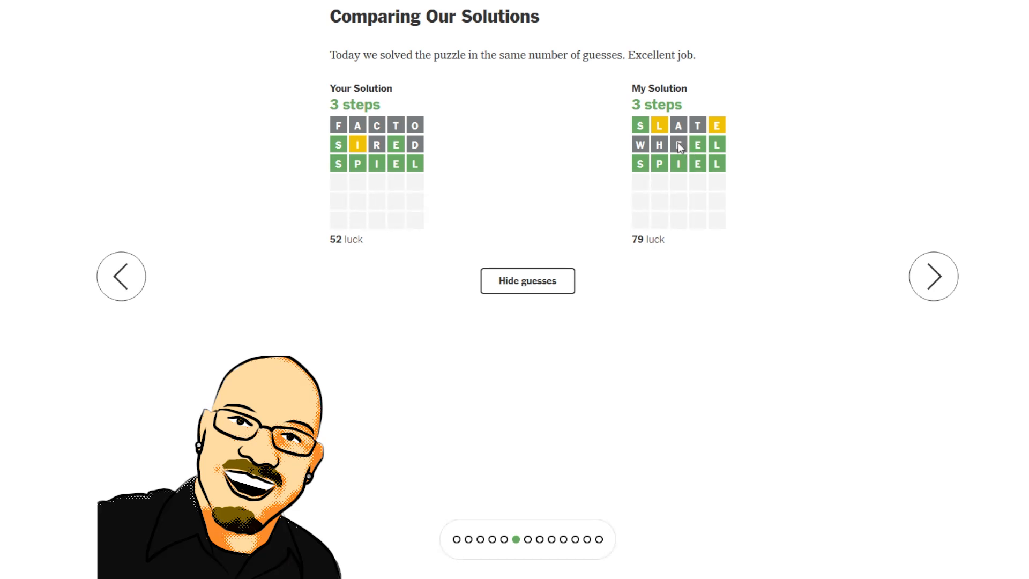
pyautogui.moveTo(649, 234)
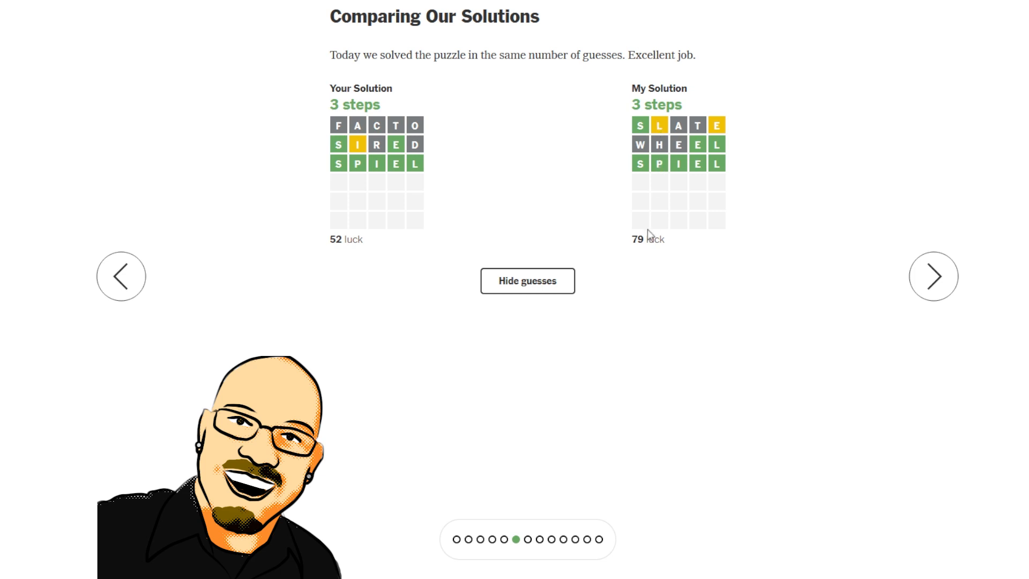
pyautogui.moveTo(661, 141)
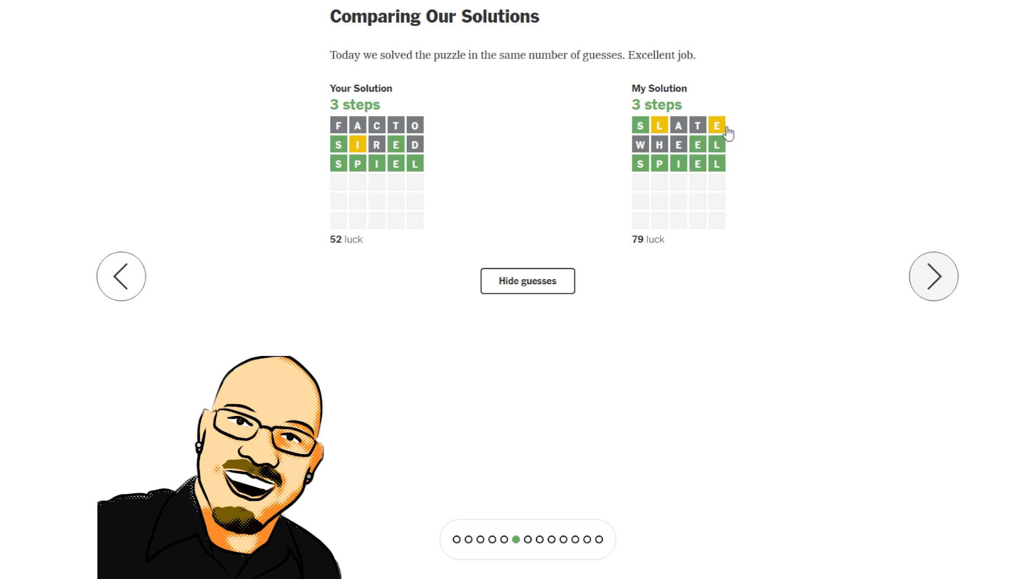
pyautogui.moveTo(721, 145)
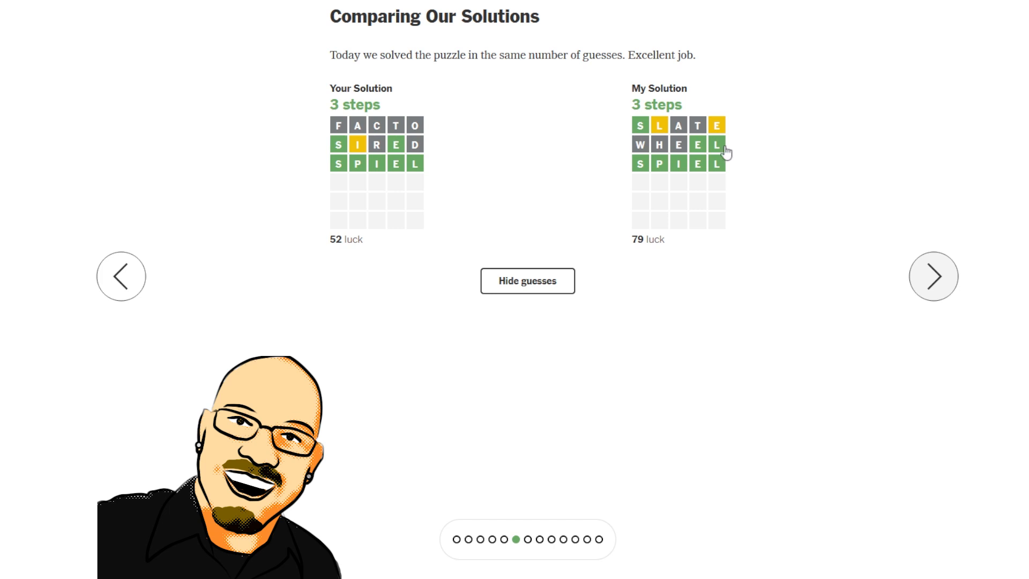
pyautogui.moveTo(736, 258)
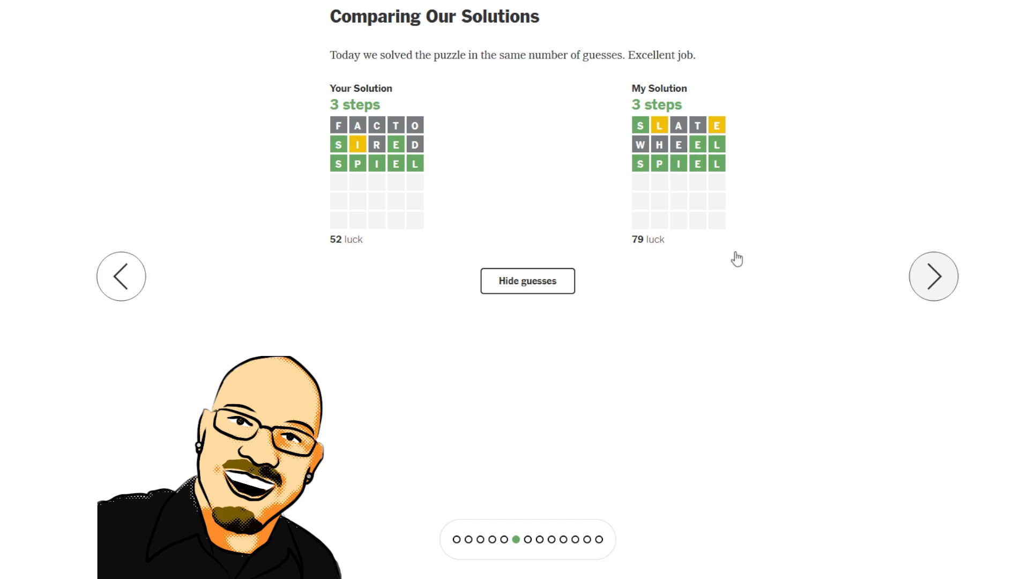
pyautogui.moveTo(842, 310)
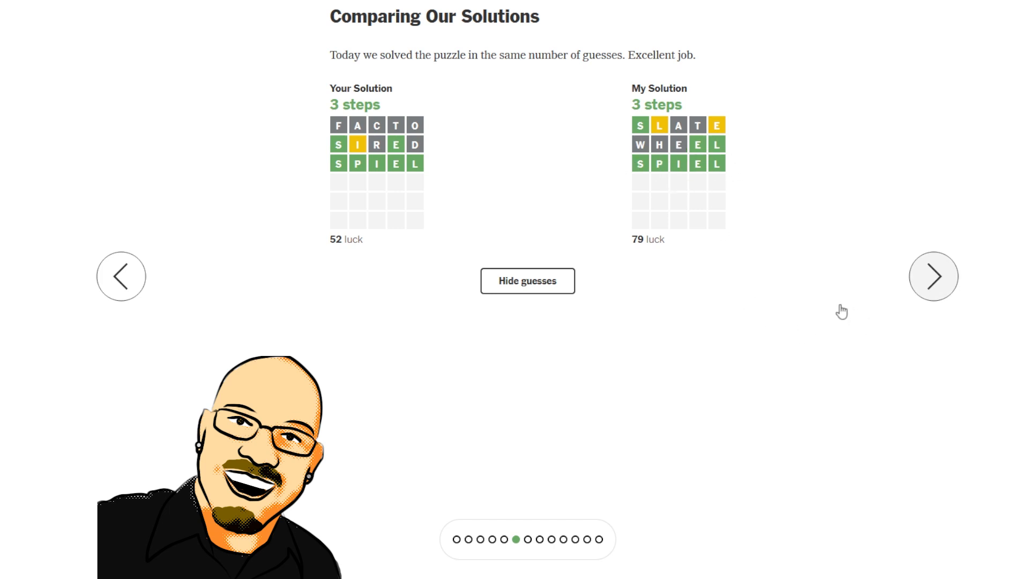
pyautogui.moveTo(733, 167)
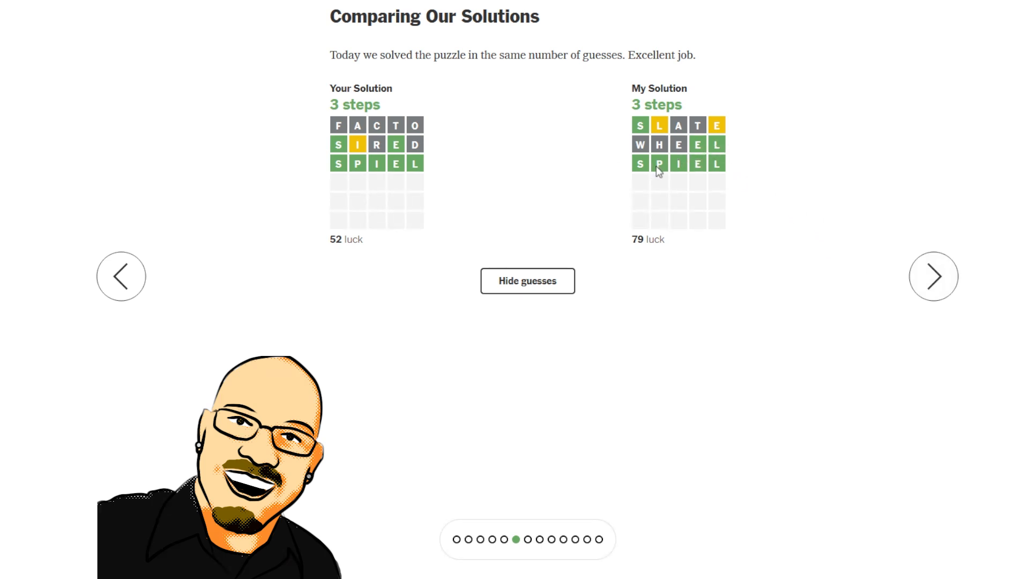
pyautogui.moveTo(681, 170)
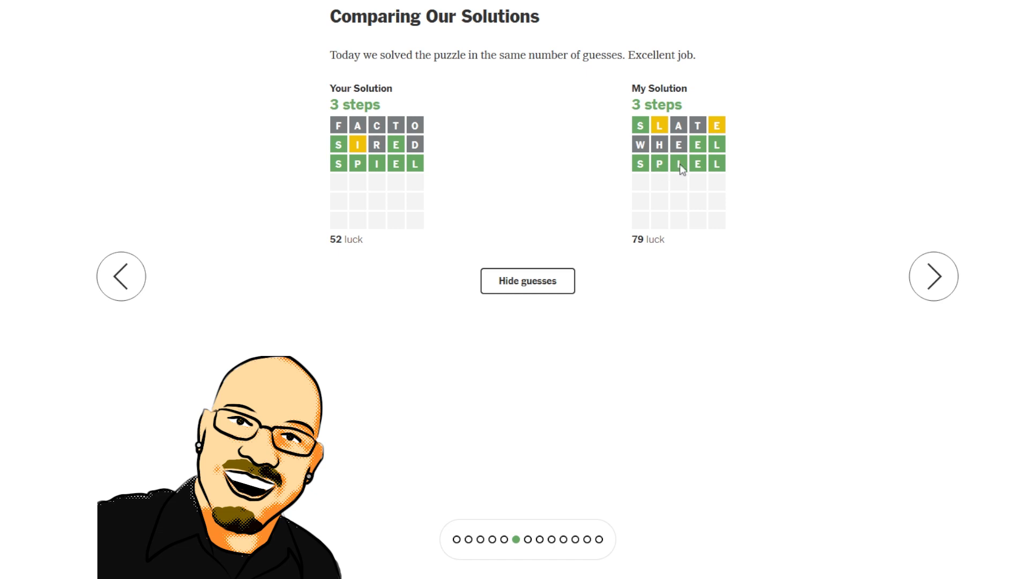
pyautogui.moveTo(680, 170)
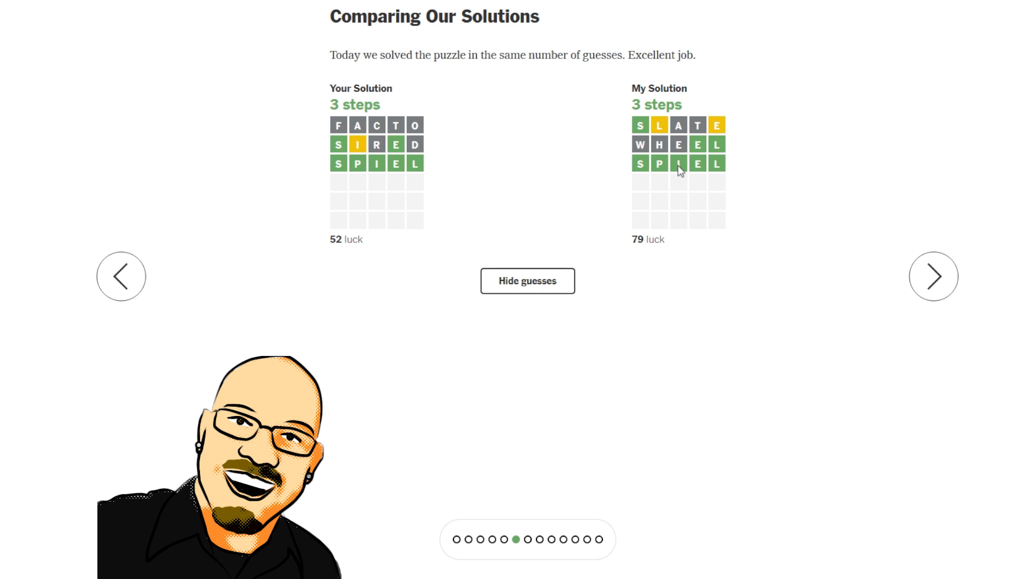
pyautogui.moveTo(685, 163)
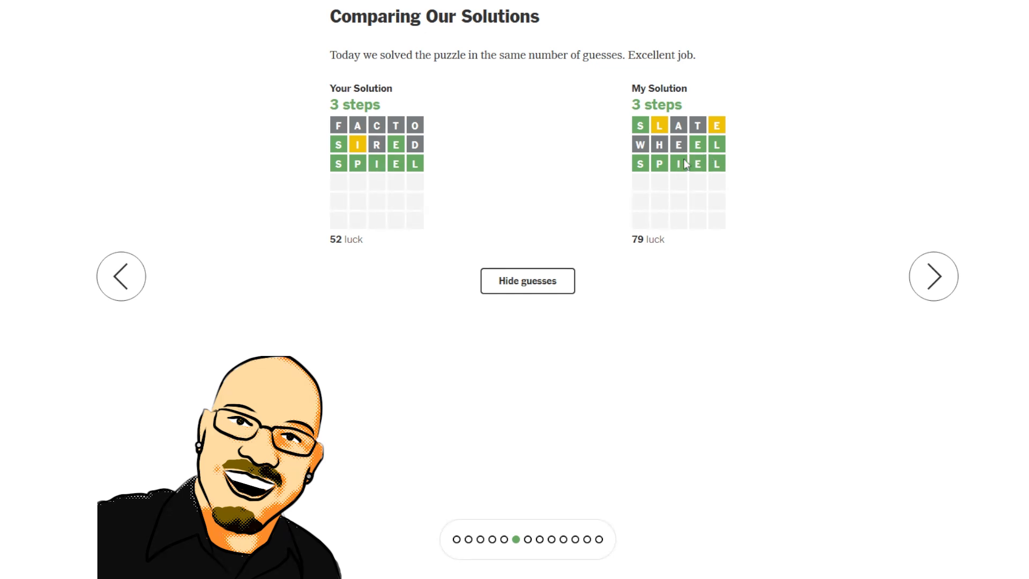
pyautogui.moveTo(765, 273)
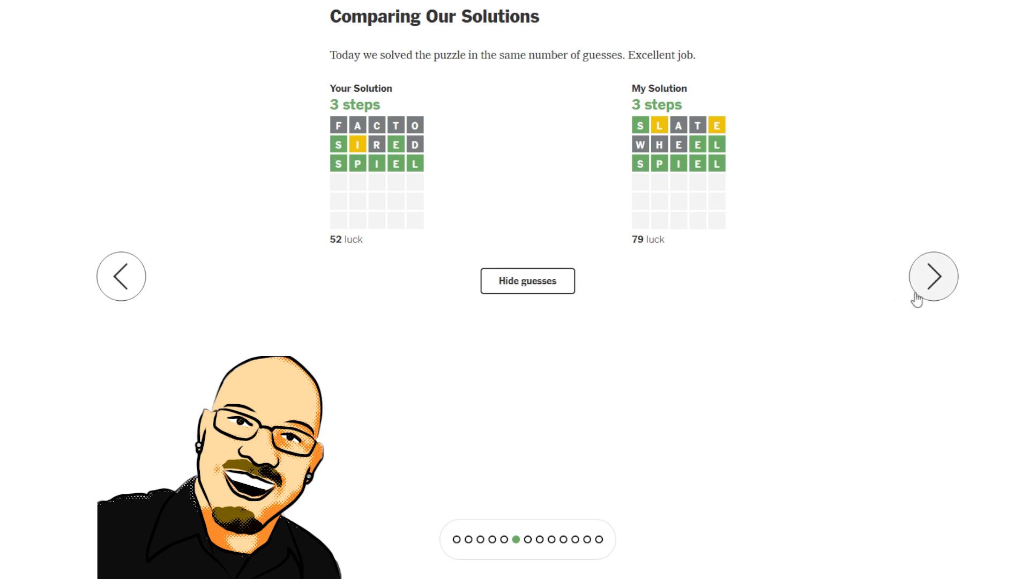
pyautogui.click(932, 276)
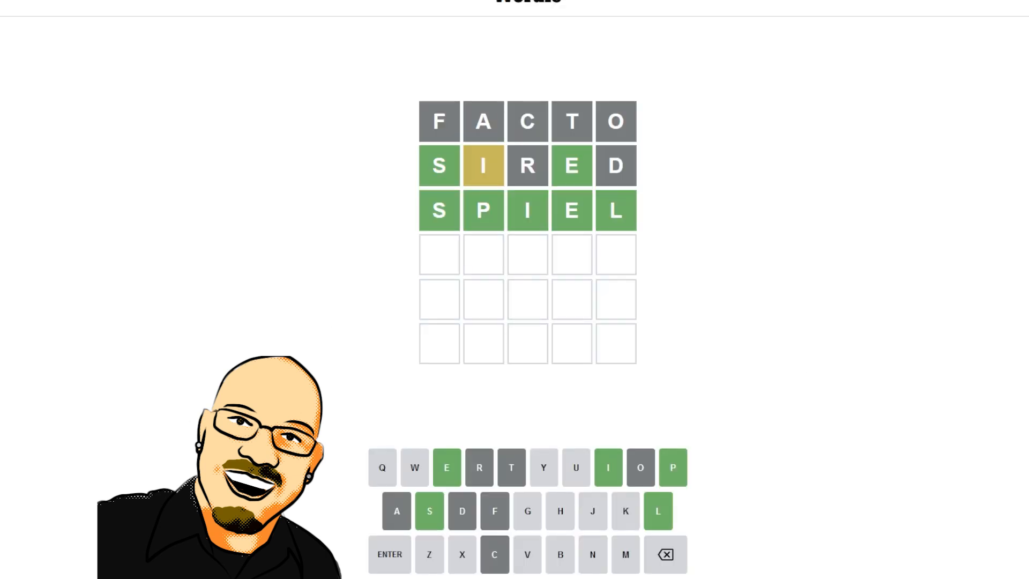